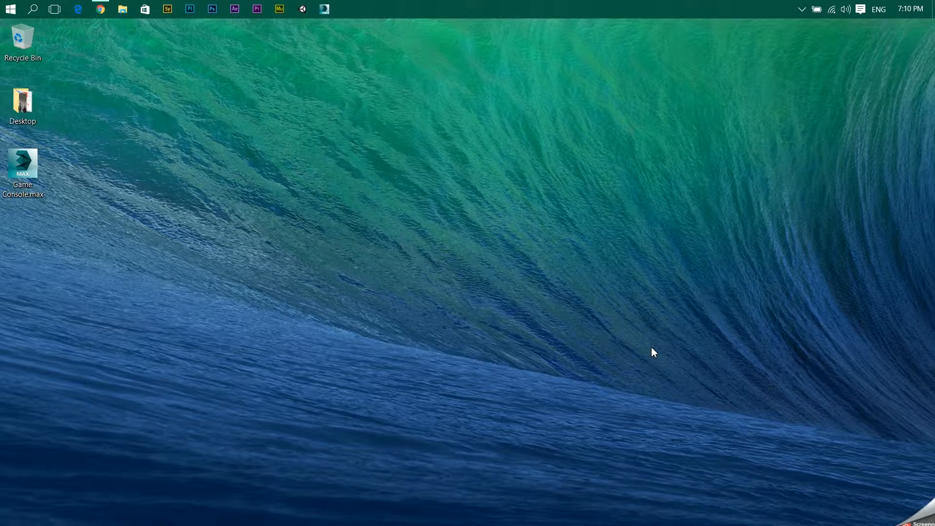
mouse_move(506, 282)
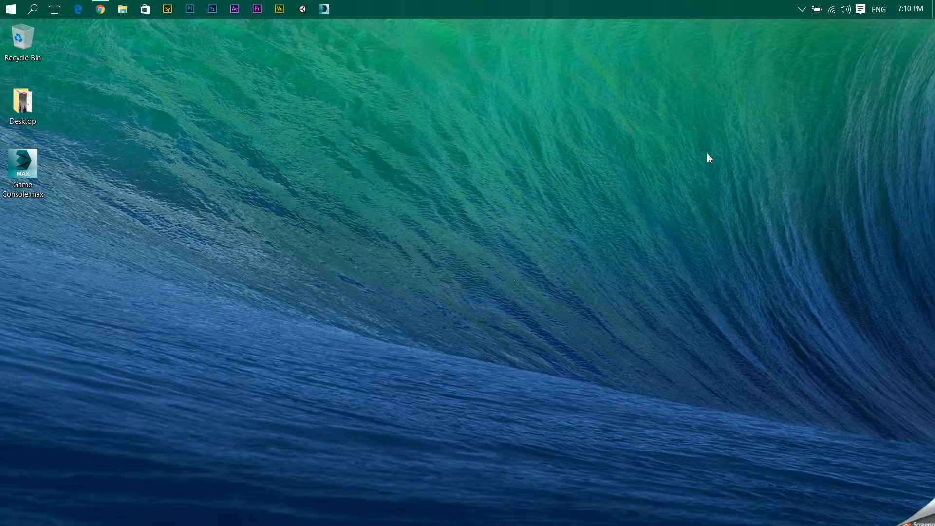
mouse_move(793, 104)
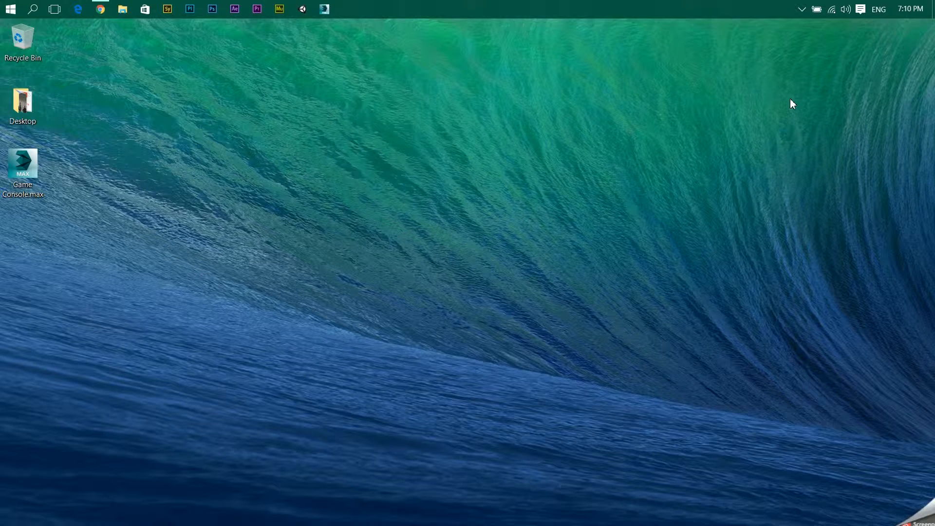
mouse_move(580, 111)
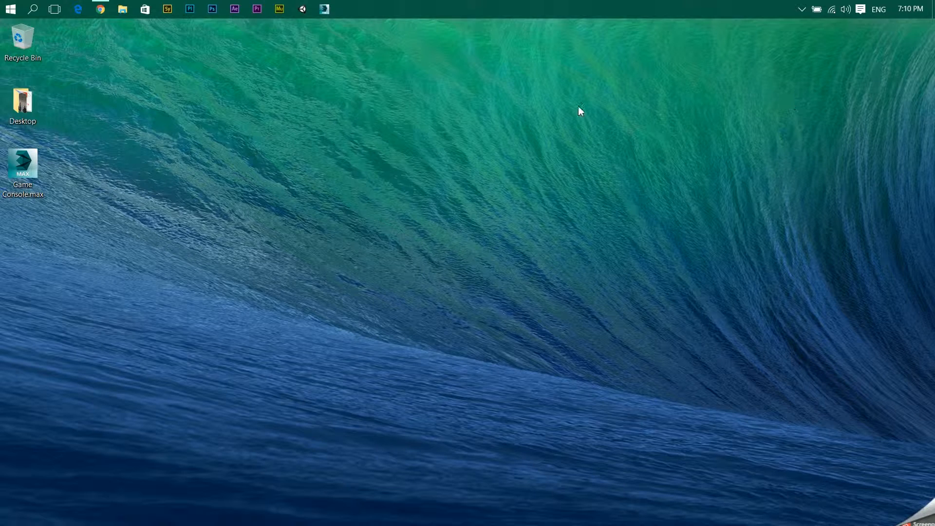
mouse_move(100, 9)
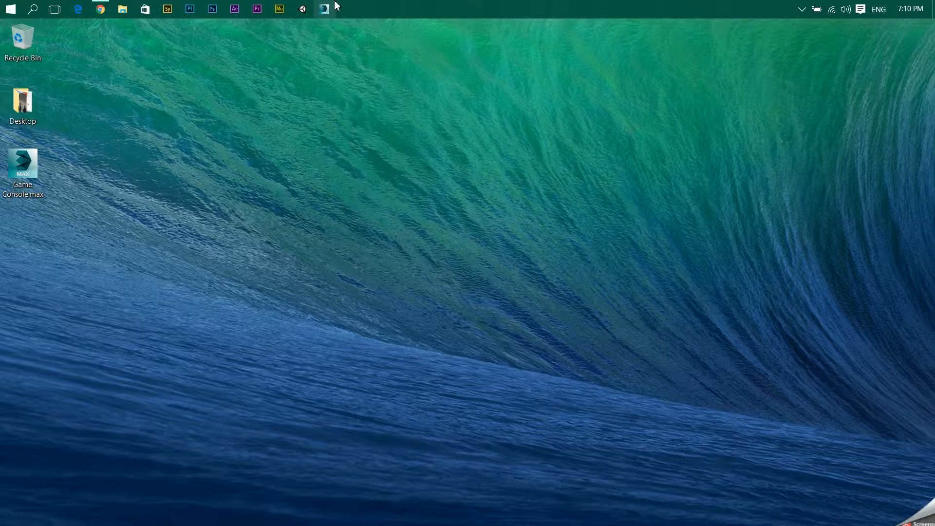
mouse_move(327, 18)
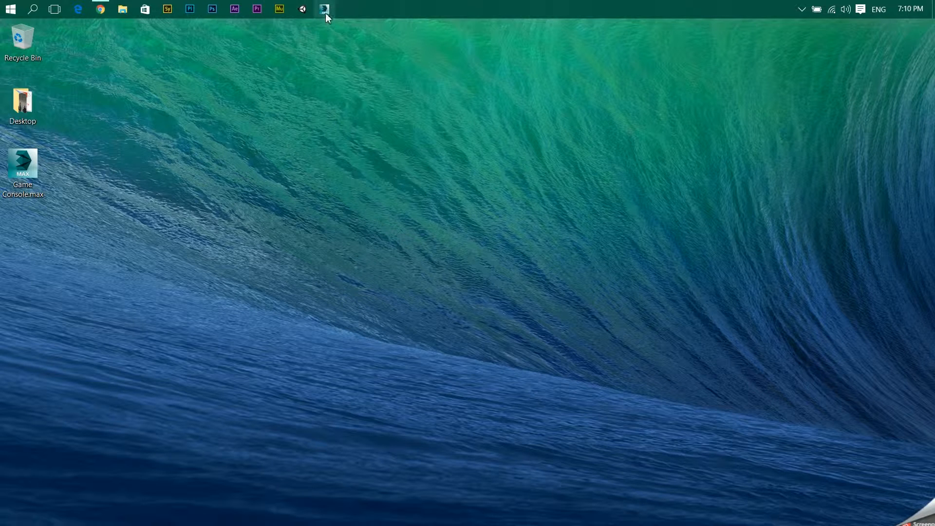
Launch 3ds Max 2014 and switch to Chrome while it loads.
left_click(324, 9)
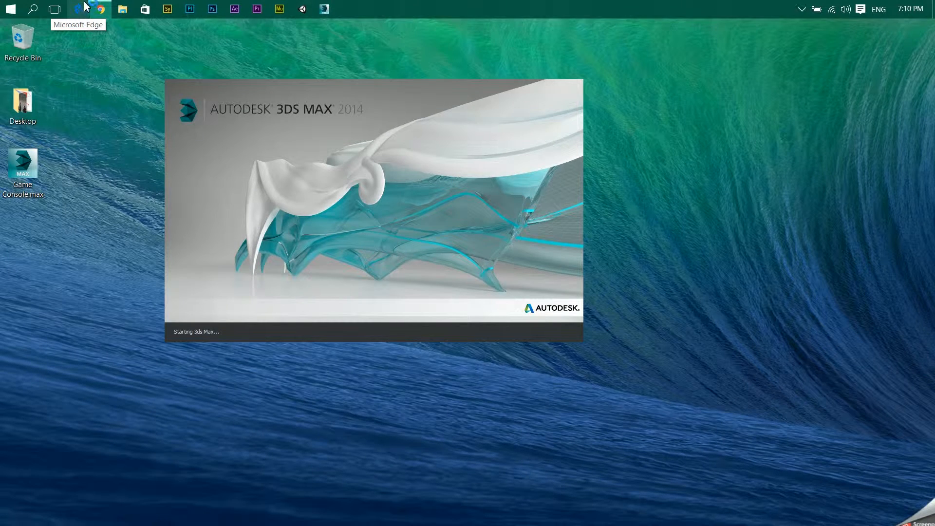
left_click(99, 9)
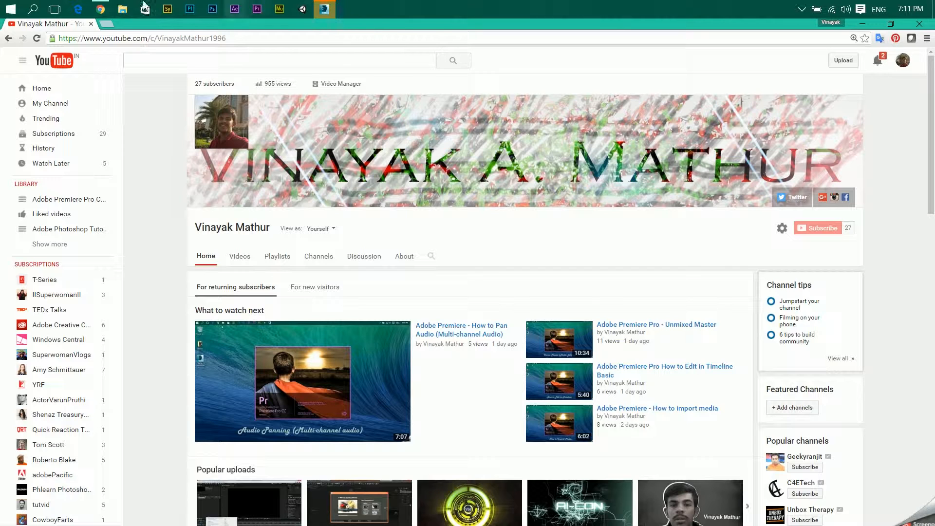
mouse_move(863, 27)
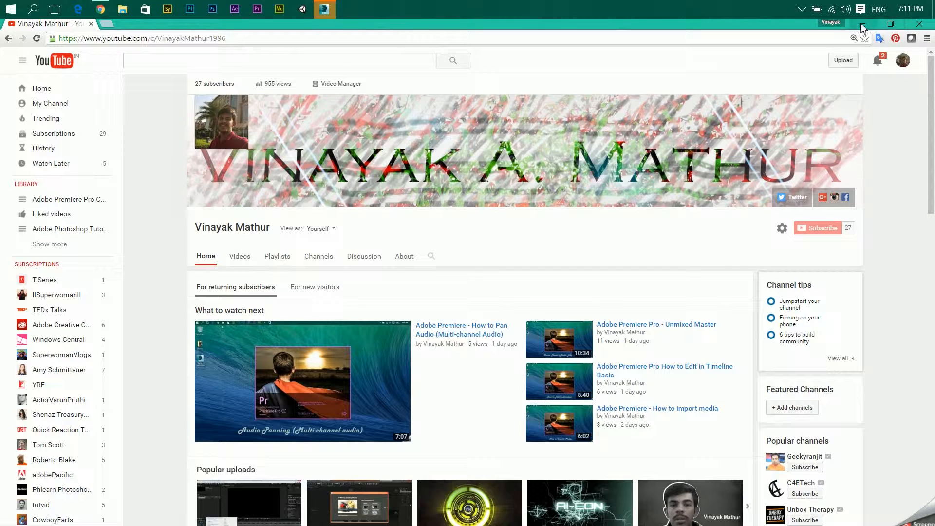
Bring 3ds Max back to the front to close its welcome screen.
left_click(324, 9)
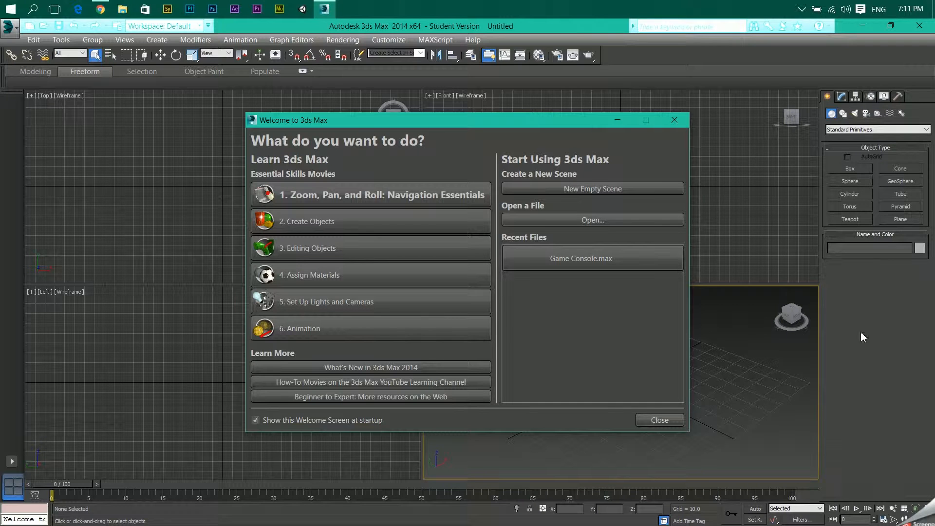
mouse_move(674, 120)
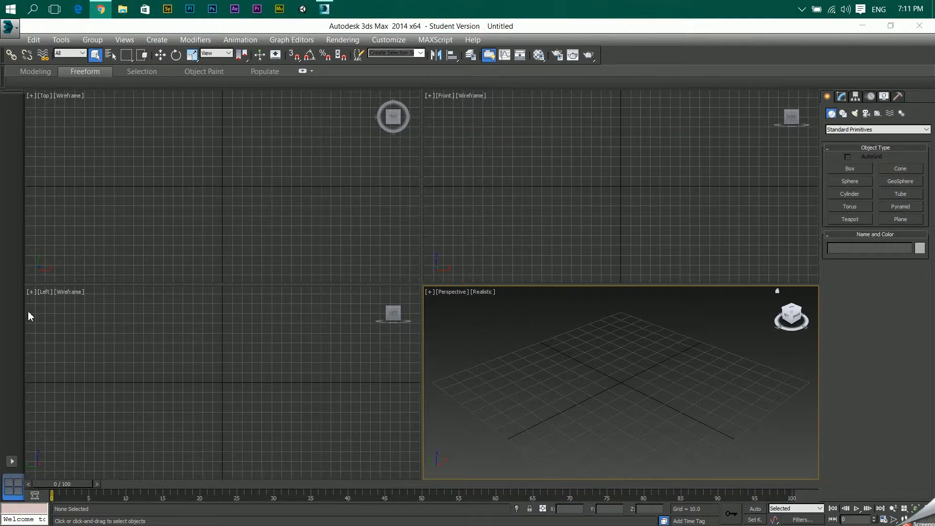
mouse_move(246, 144)
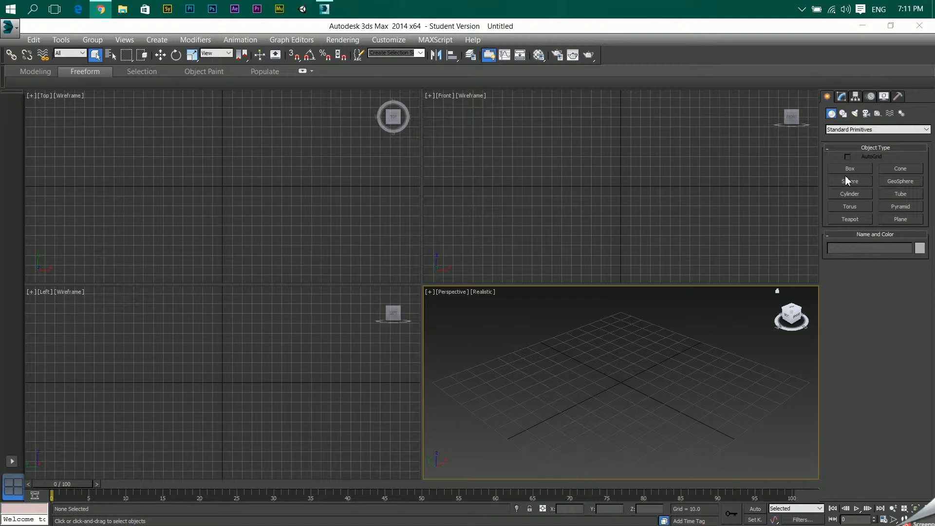
mouse_move(854, 167)
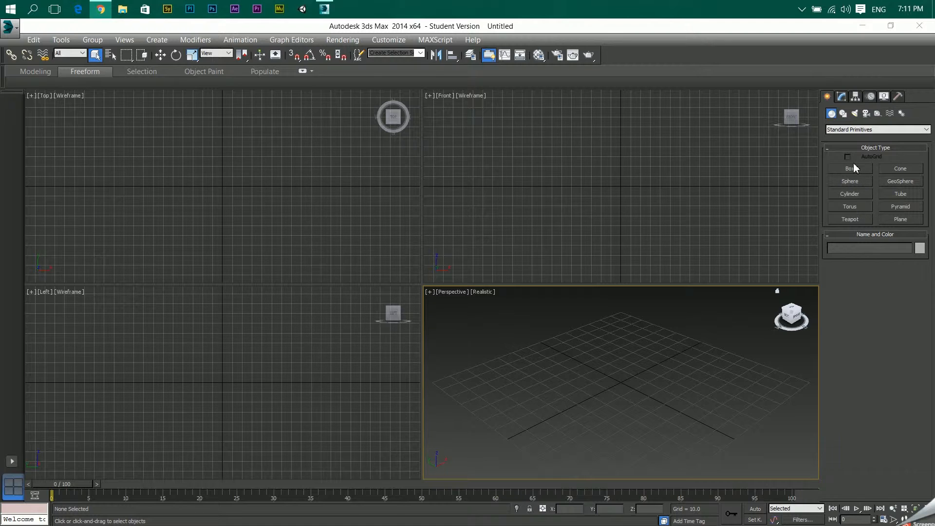
Create a Box primitive (Box001) and maximize the Perspective viewport.
left_click(849, 168)
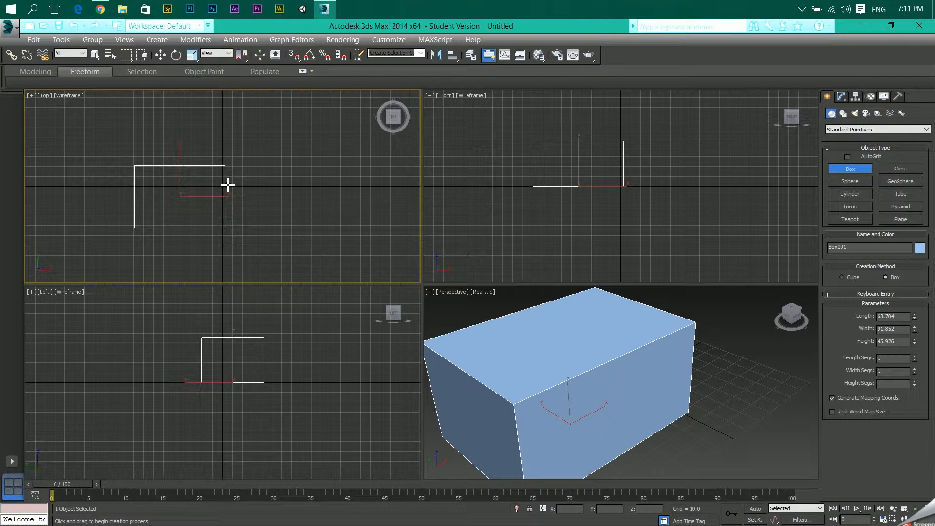
mouse_move(625, 370)
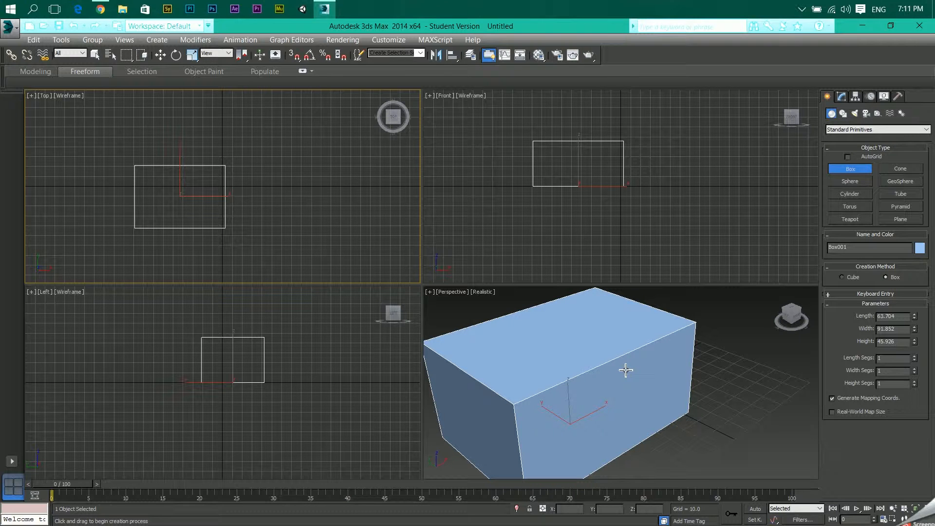
key("alt+w")
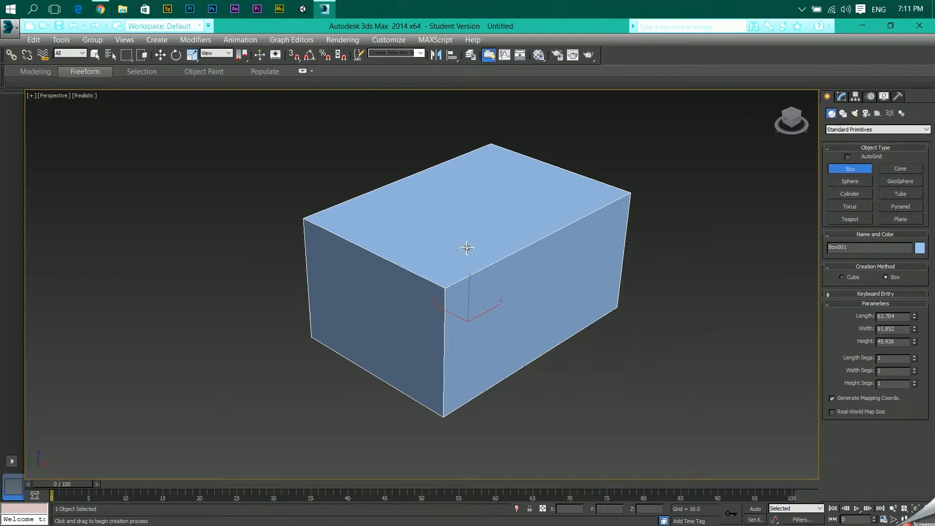
mouse_move(441, 243)
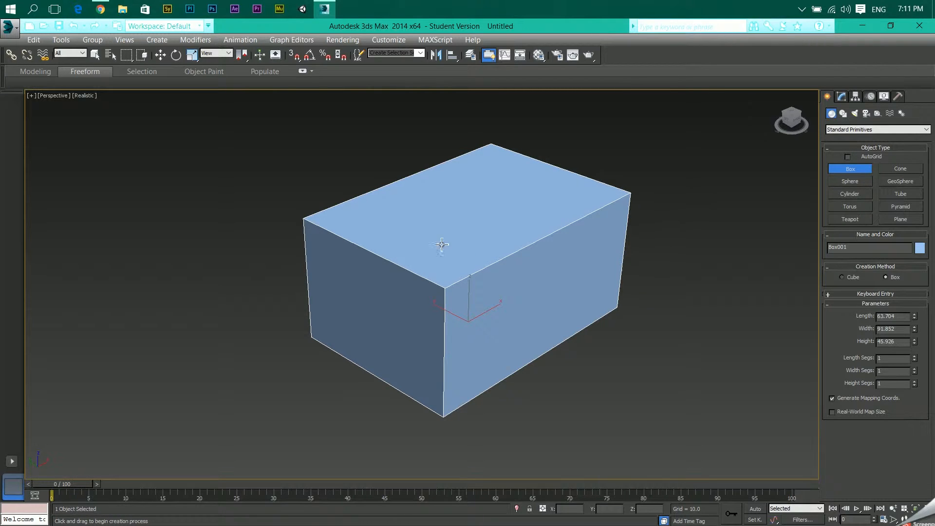
mouse_move(501, 271)
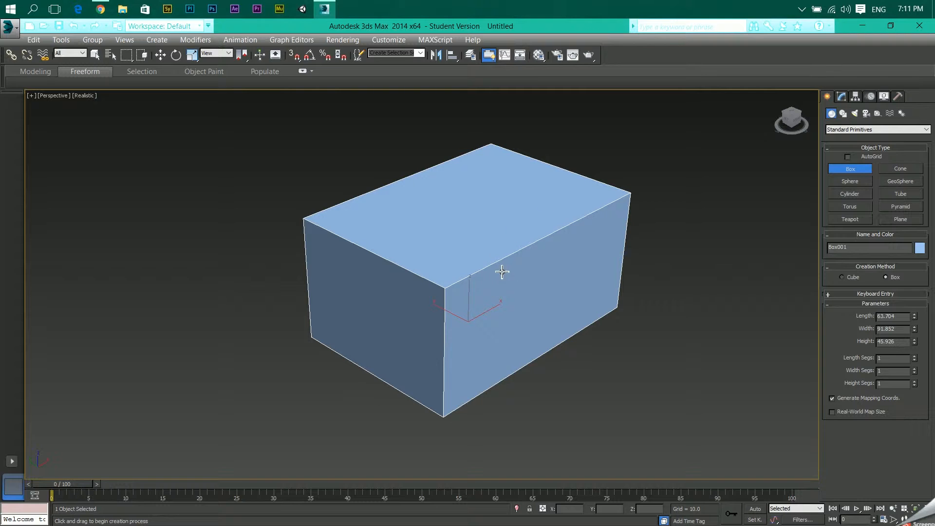
Convert Box001 to an Editable Poly and pick its top face at Polygon level.
right_click(500, 272)
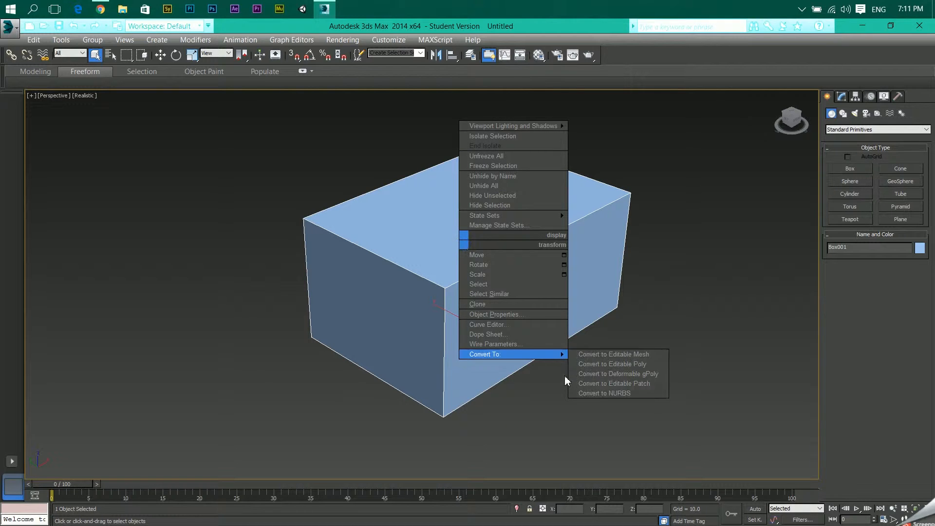
left_click(612, 364)
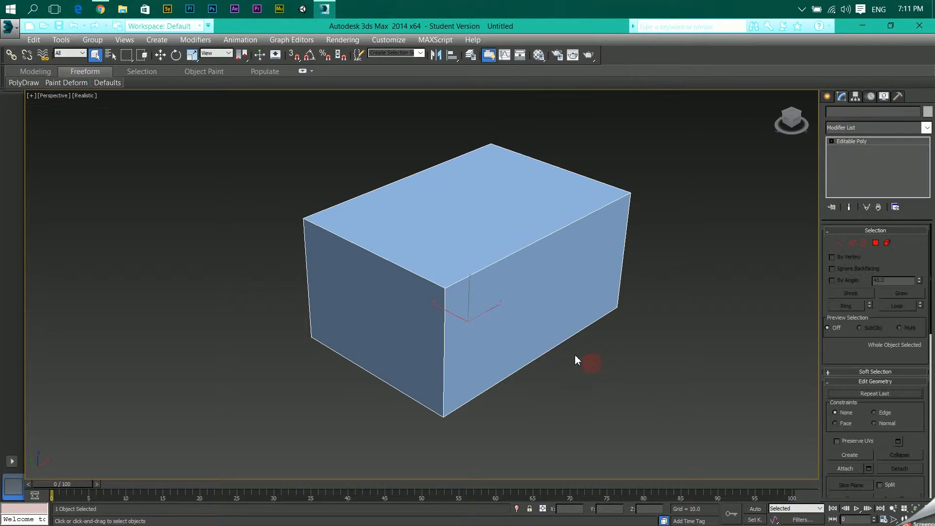
left_click(455, 209)
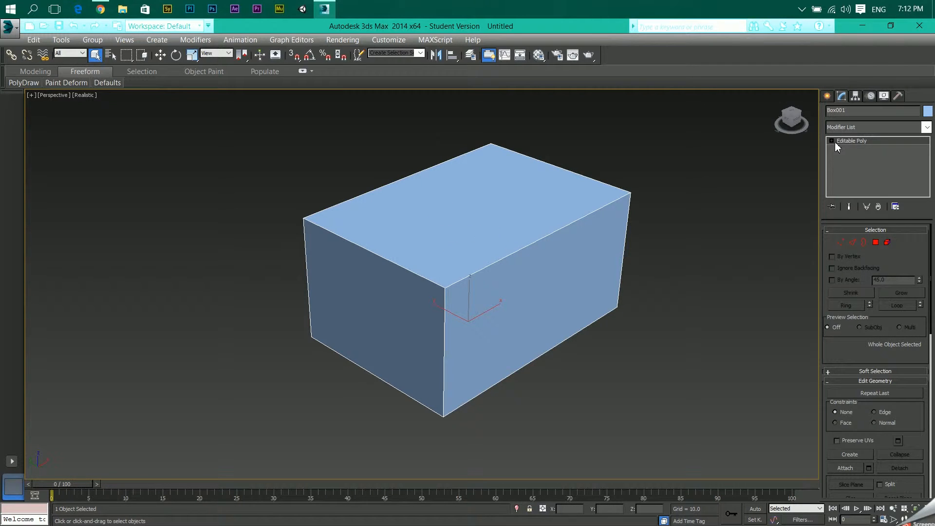
left_click(832, 140)
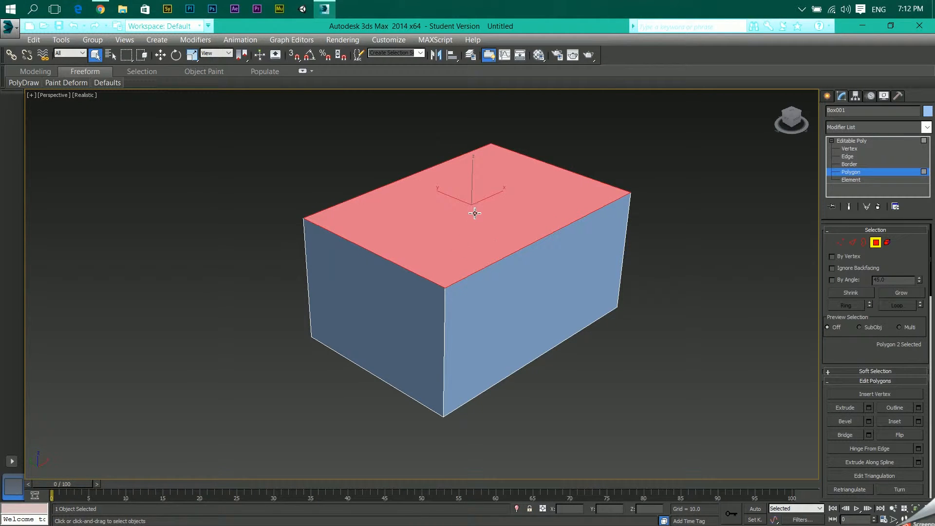
Inset Box001's top face by about 2.3 to leave a thin rim.
right_click(475, 213)
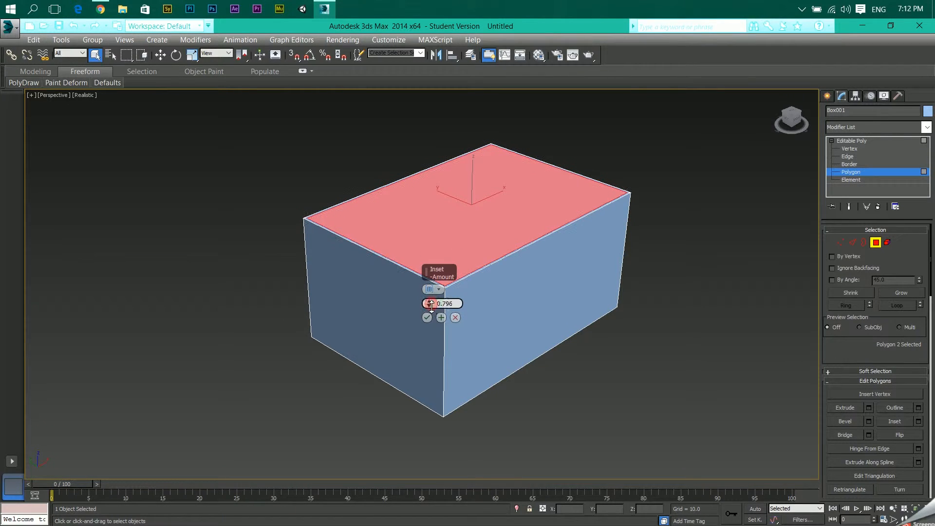
left_click_drag(430, 303, 430, 292)
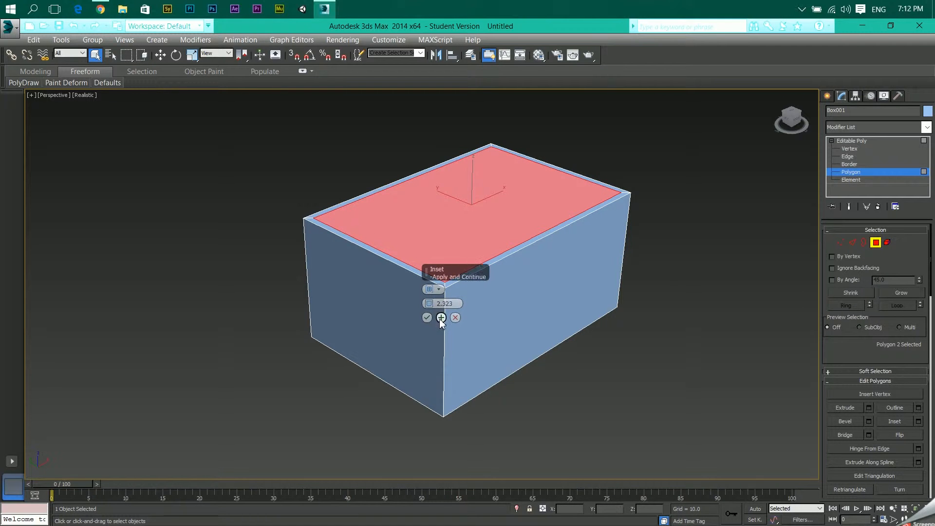
left_click(454, 317)
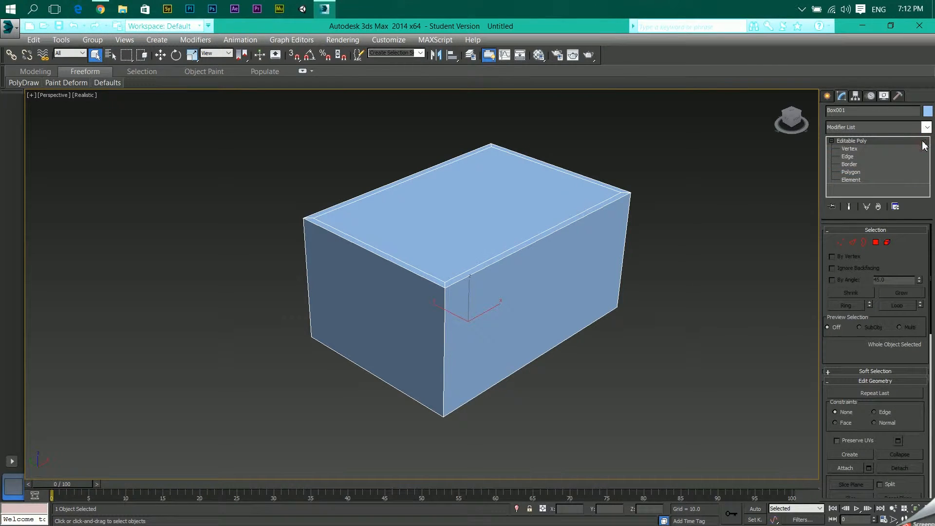
mouse_move(476, 208)
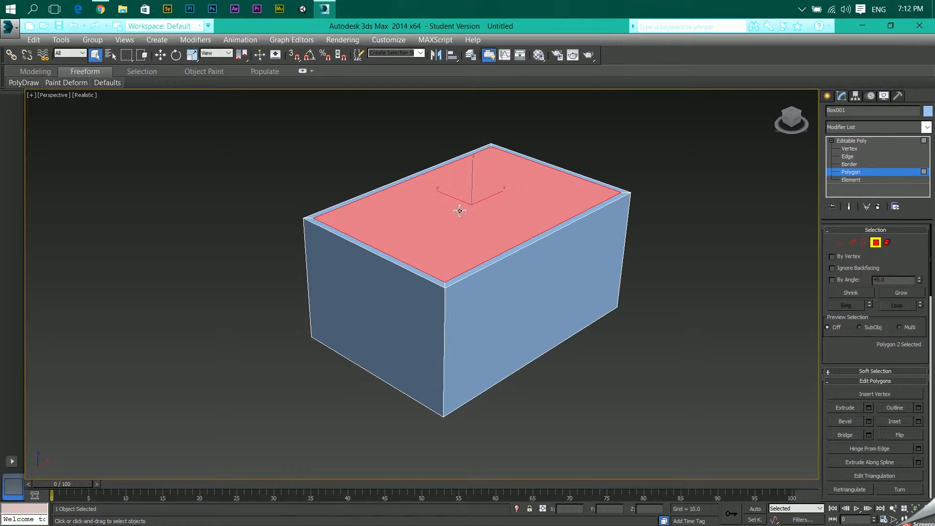
mouse_move(456, 240)
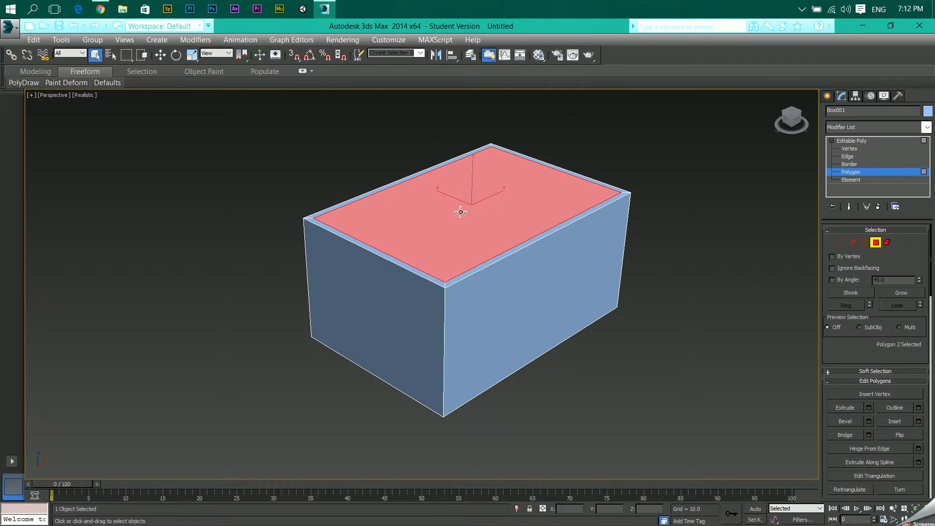
Extrude the inner top face down about -35.8 to hollow the box into a container.
right_click(460, 212)
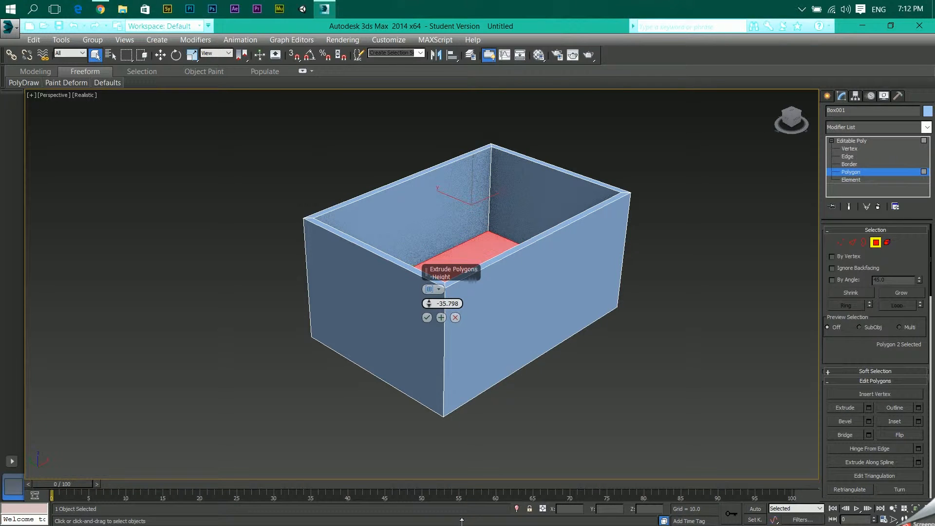
left_click_drag(442, 303, 418, 320)
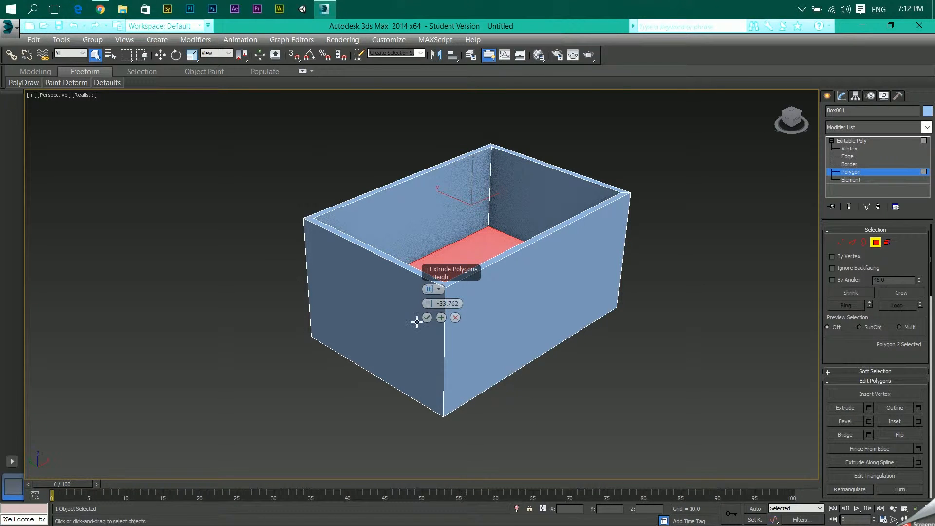
left_click(427, 317)
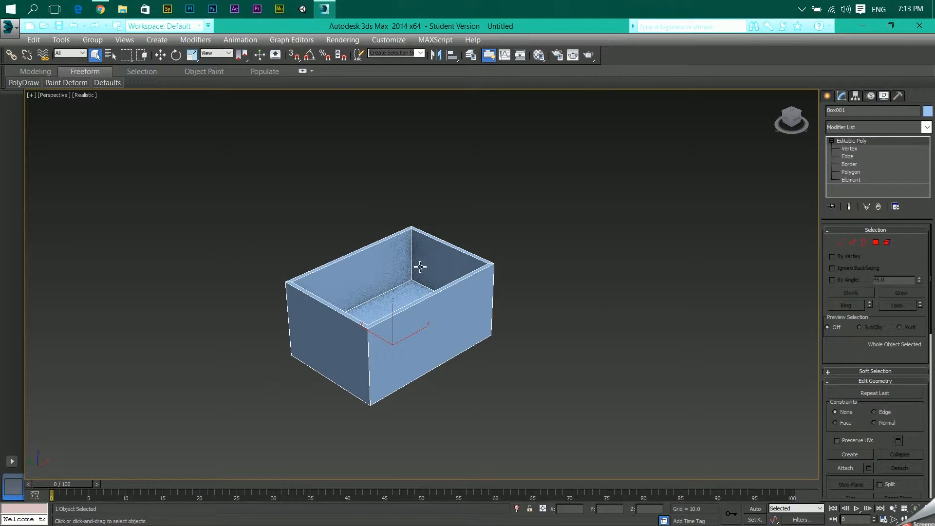
left_click_drag(420, 265, 446, 236)
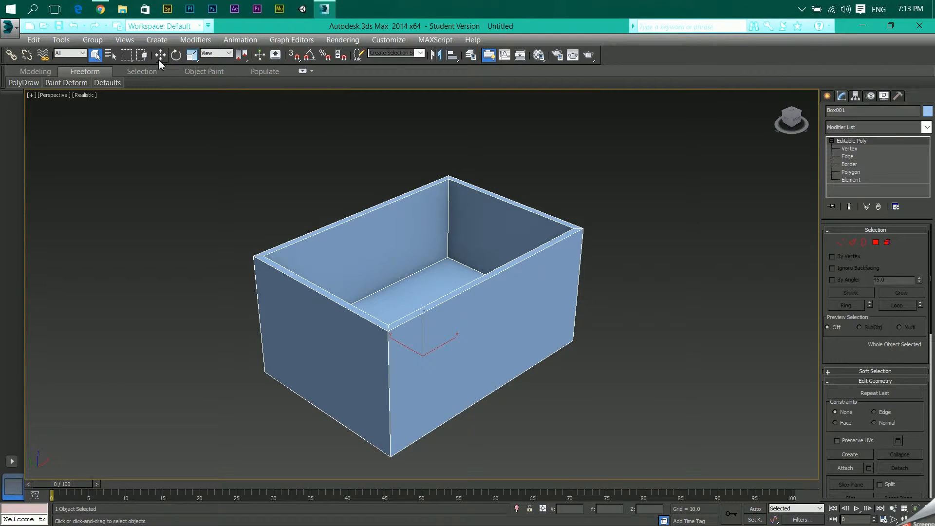
Clone Box001 up along Z as an independent Copy, Box002.
left_click(161, 55)
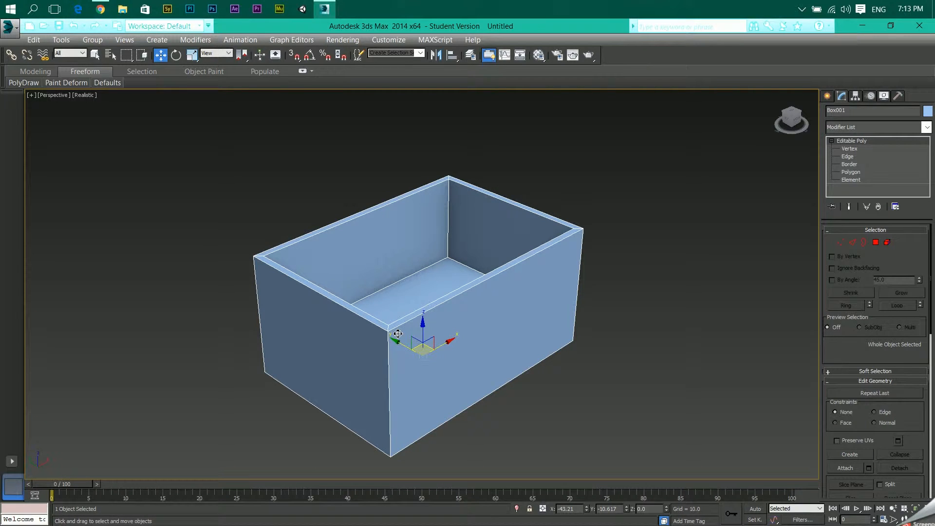
mouse_move(430, 327)
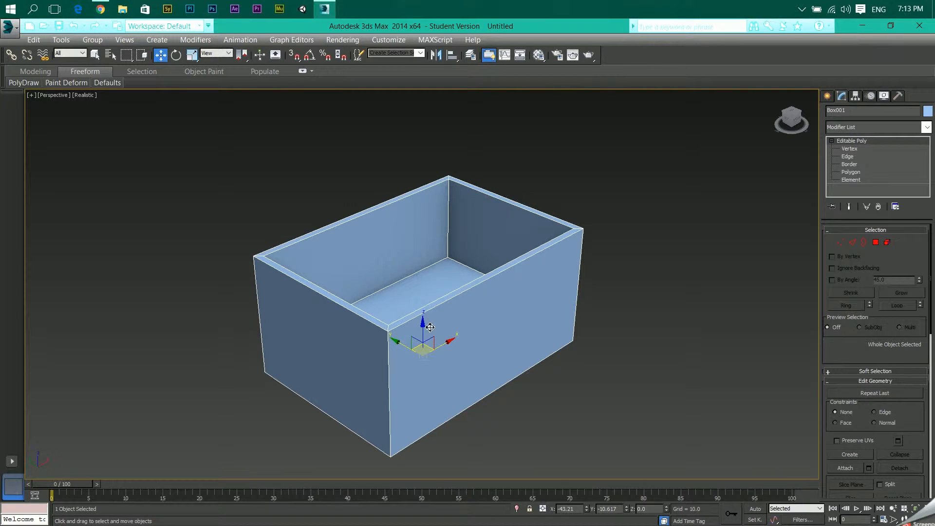
mouse_move(427, 330)
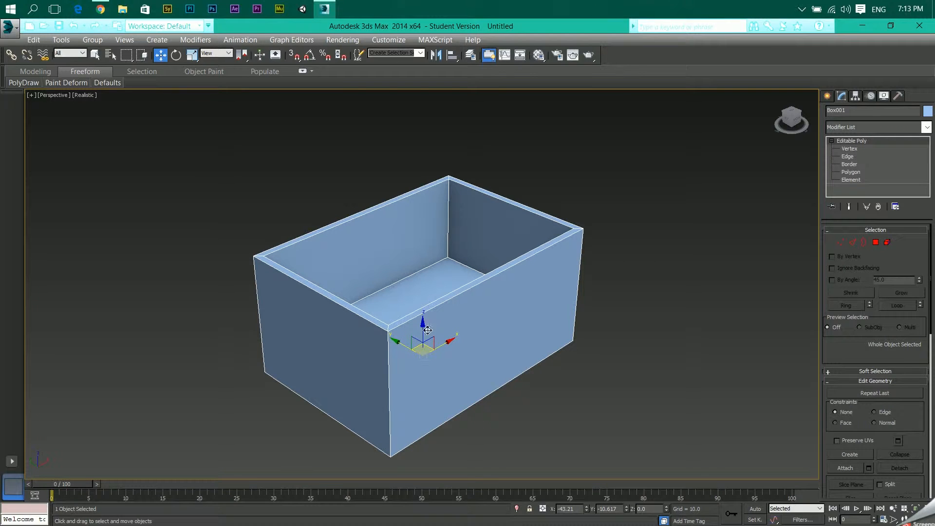
mouse_move(402, 333)
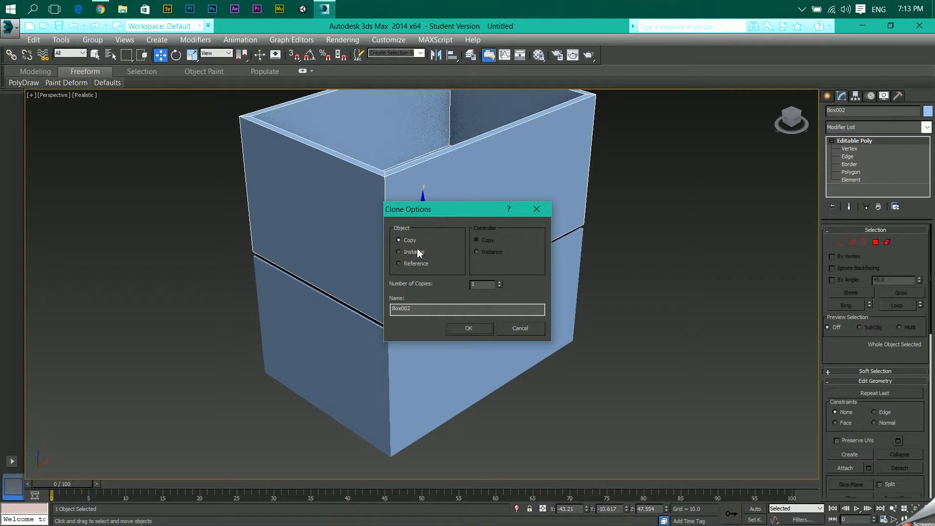
left_click(469, 327)
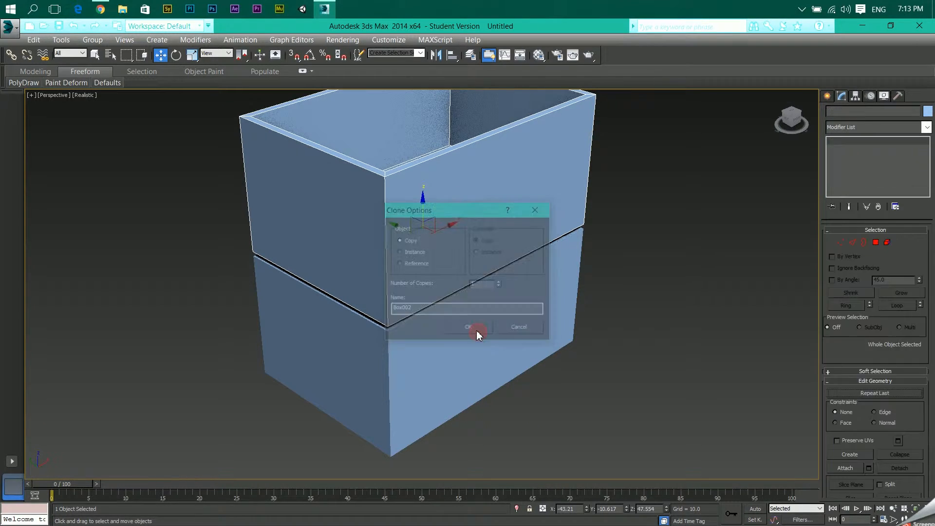
left_click(470, 328)
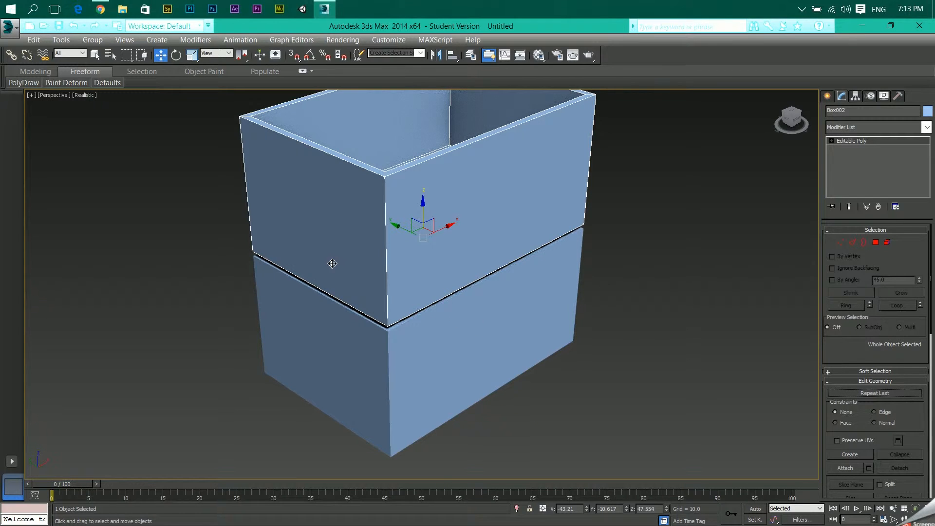
mouse_move(309, 55)
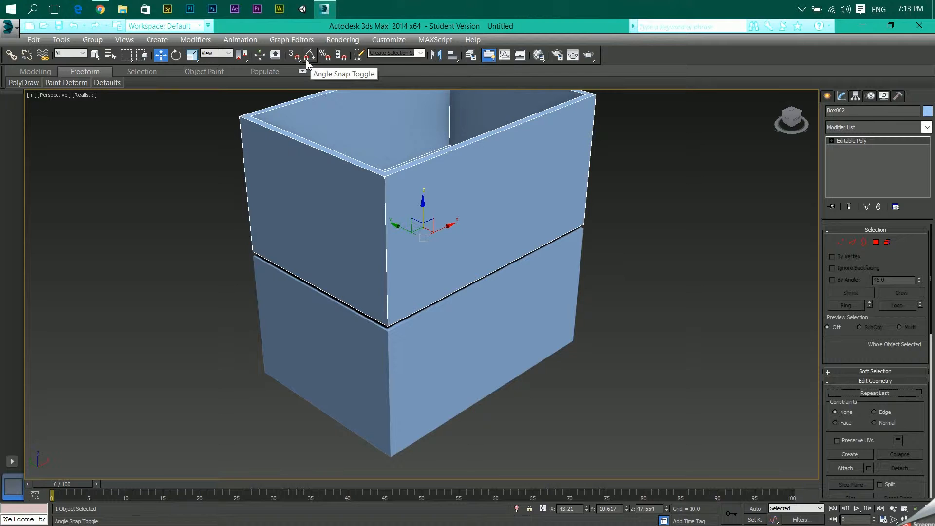
With Angle Snap on, rotate Box002 180 degrees about X so it sits upside down.
left_click(308, 54)
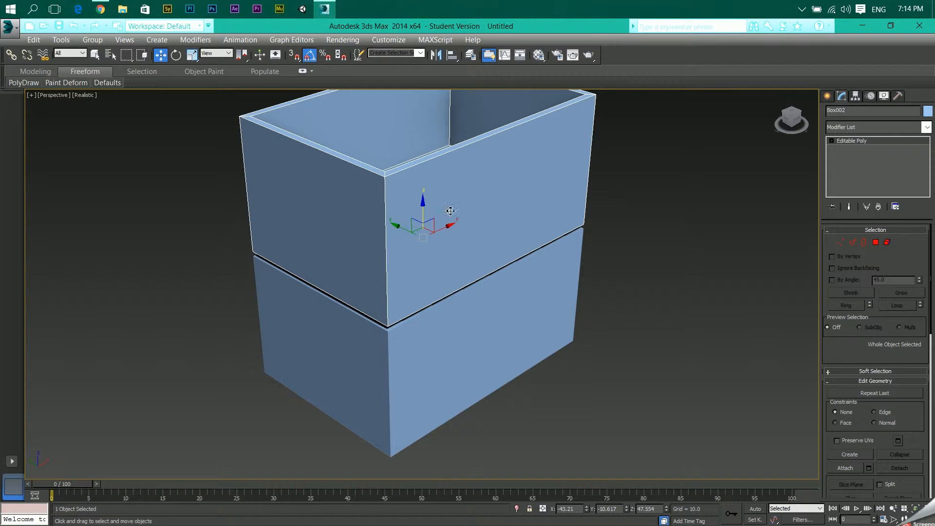
left_click(192, 54)
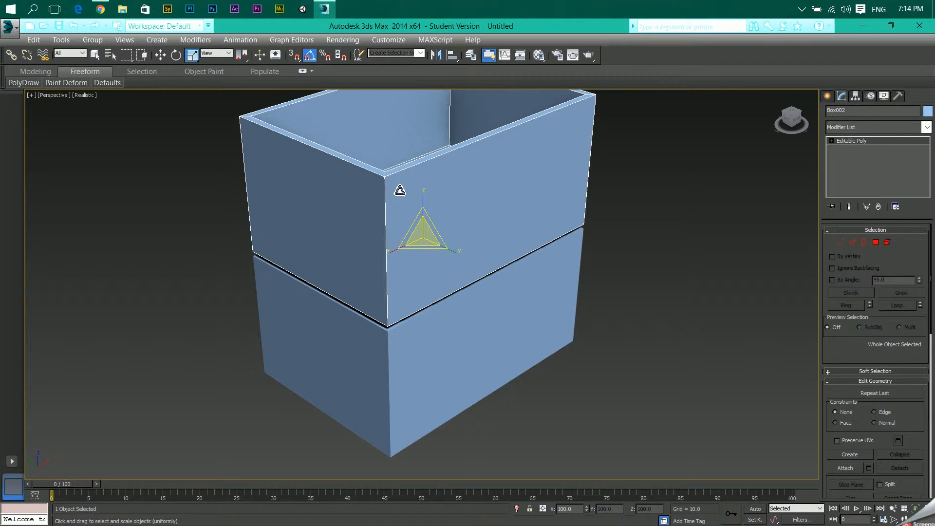
left_click(177, 55)
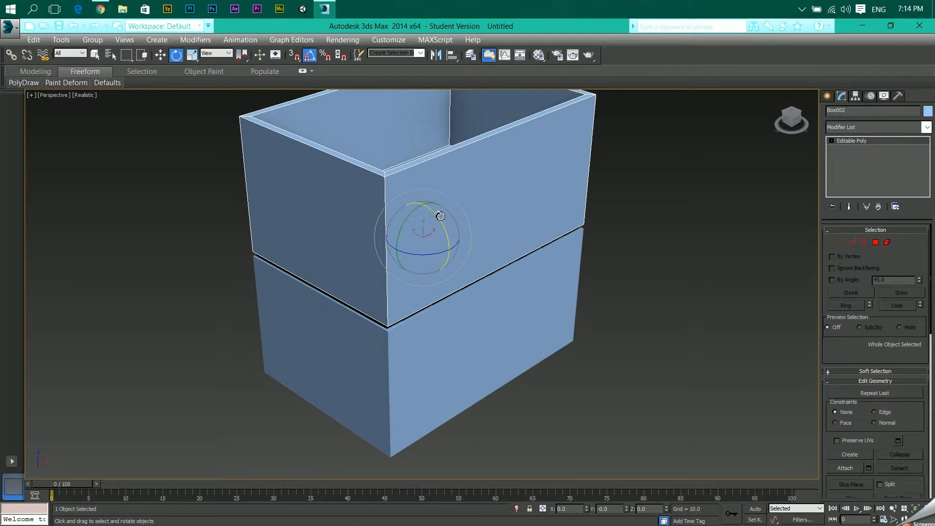
left_click_drag(440, 215, 454, 272)
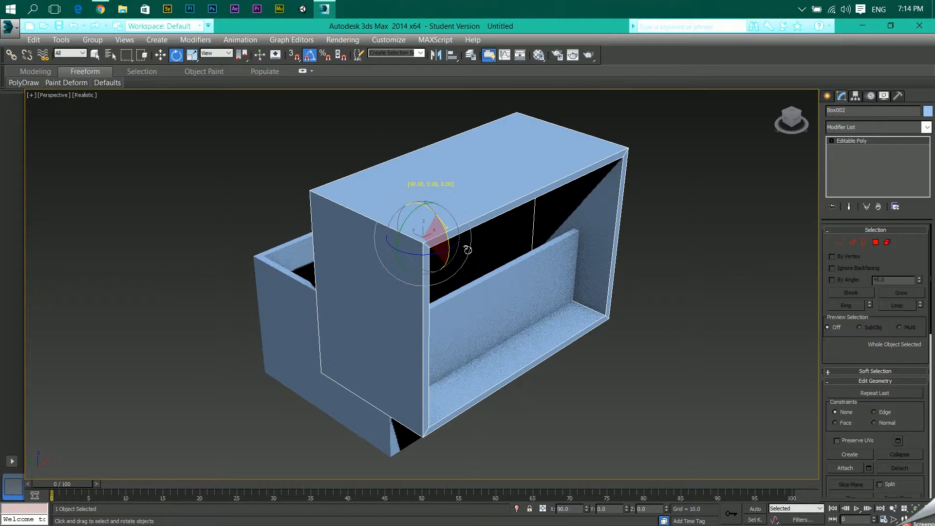
left_click_drag(468, 249, 468, 299)
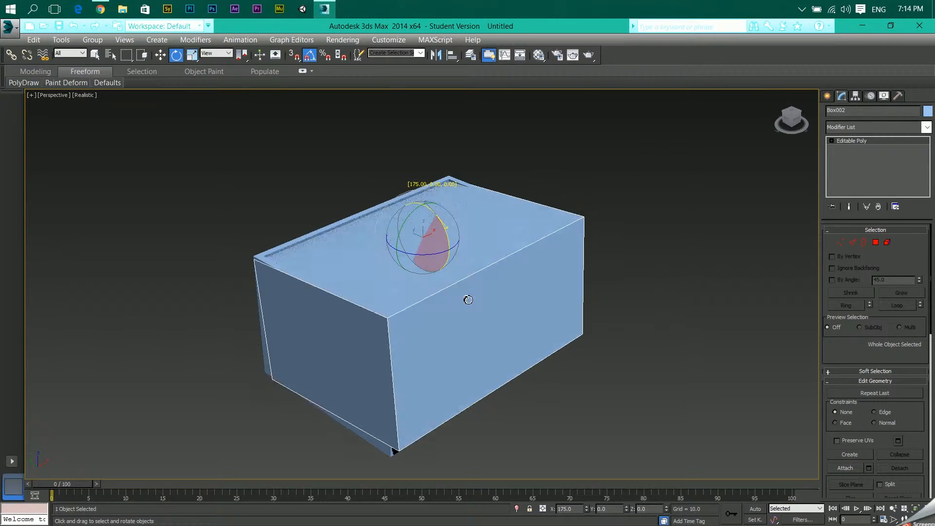
left_click_drag(441, 227, 468, 266)
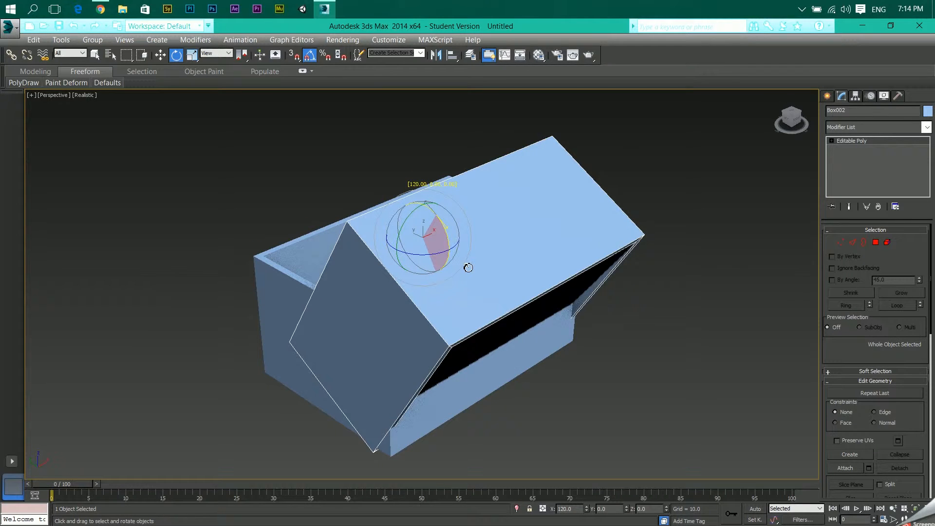
left_click_drag(468, 266, 472, 300)
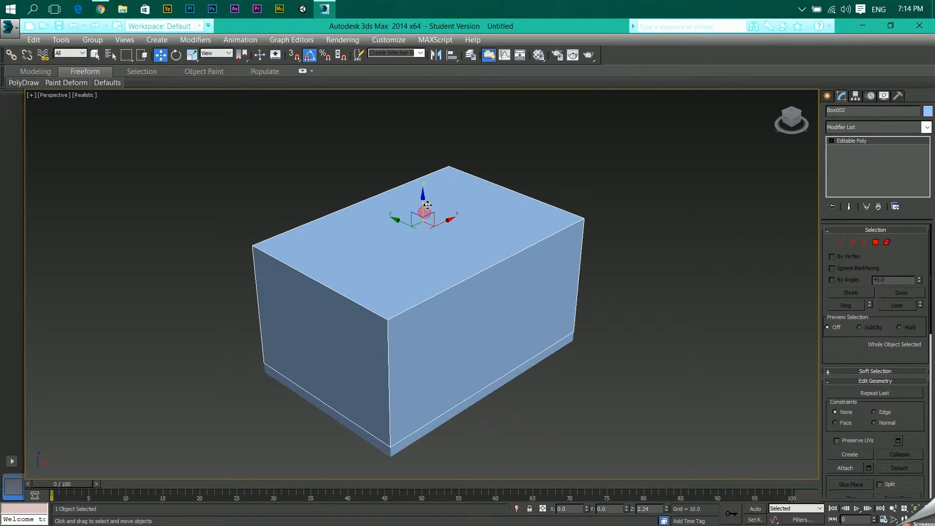
Move the flipped Box002 up along Z to sit just above Box001.
left_click_drag(424, 203, 447, 89)
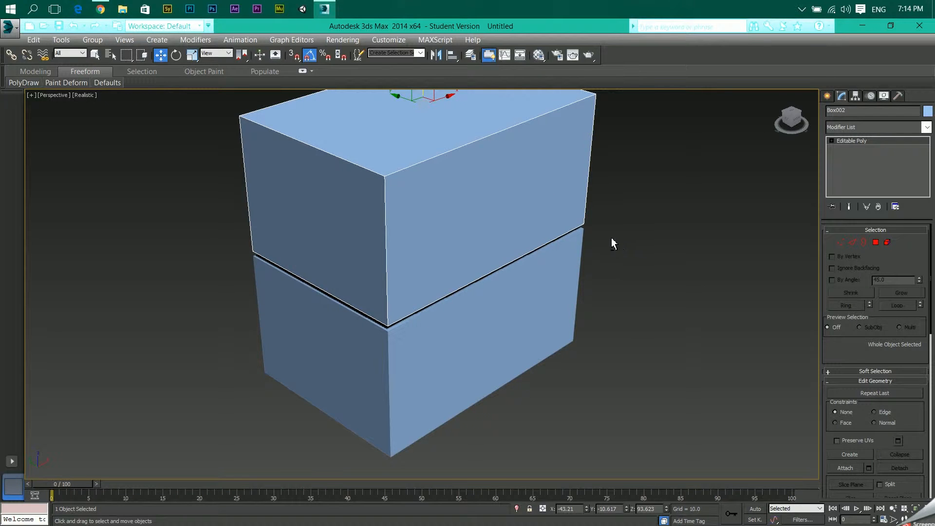
mouse_move(592, 250)
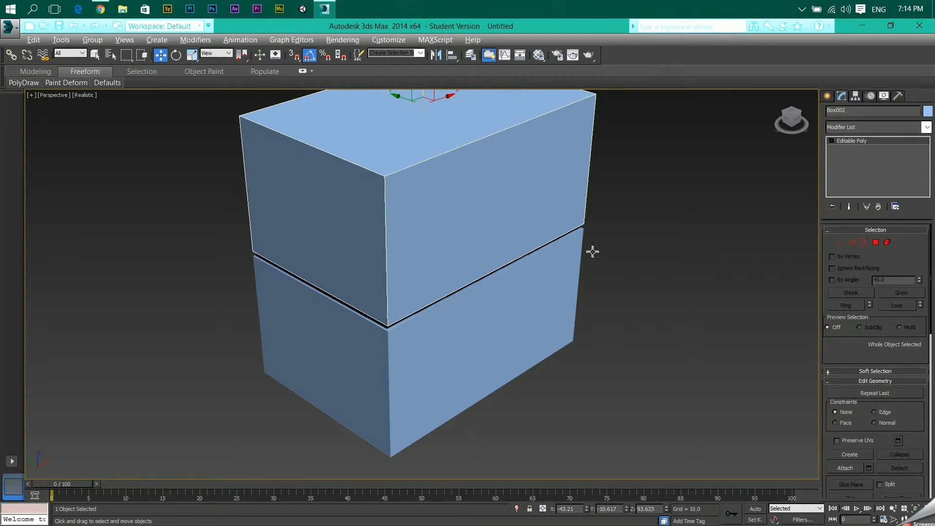
mouse_move(574, 221)
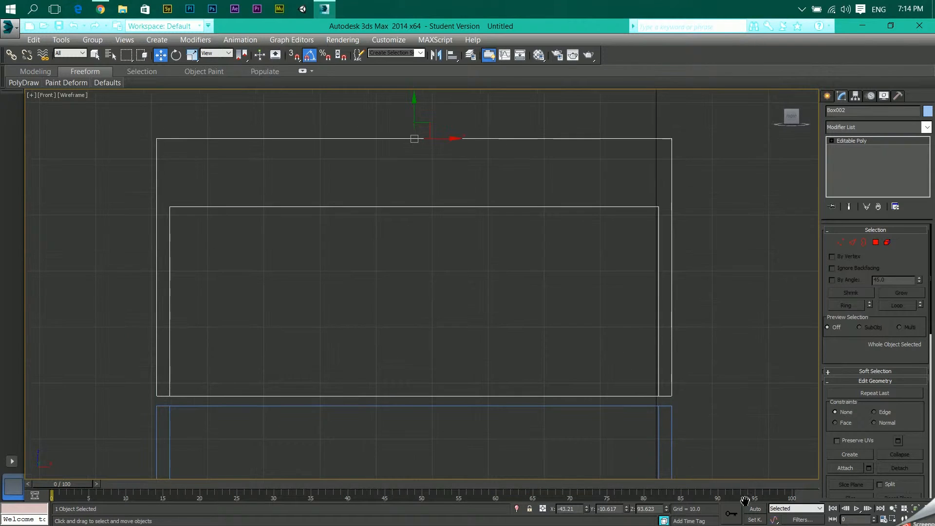
mouse_move(177, 173)
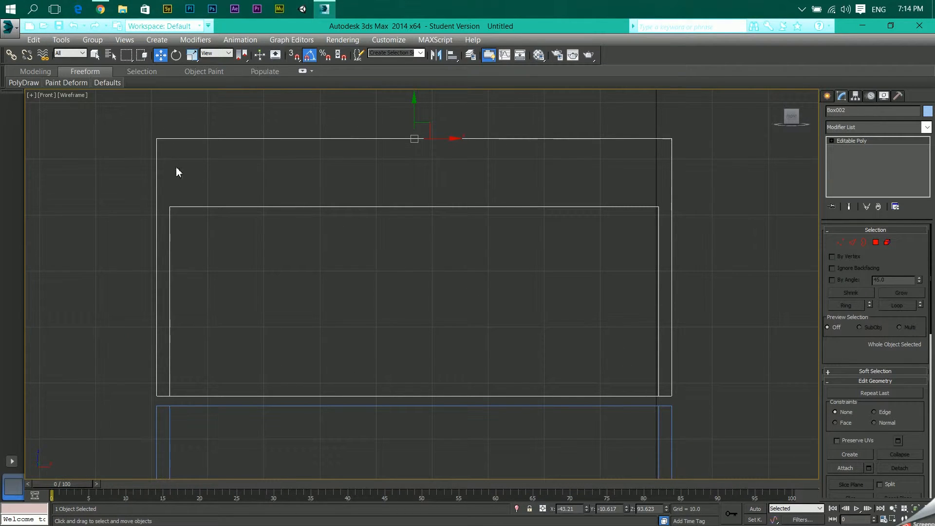
mouse_move(152, 145)
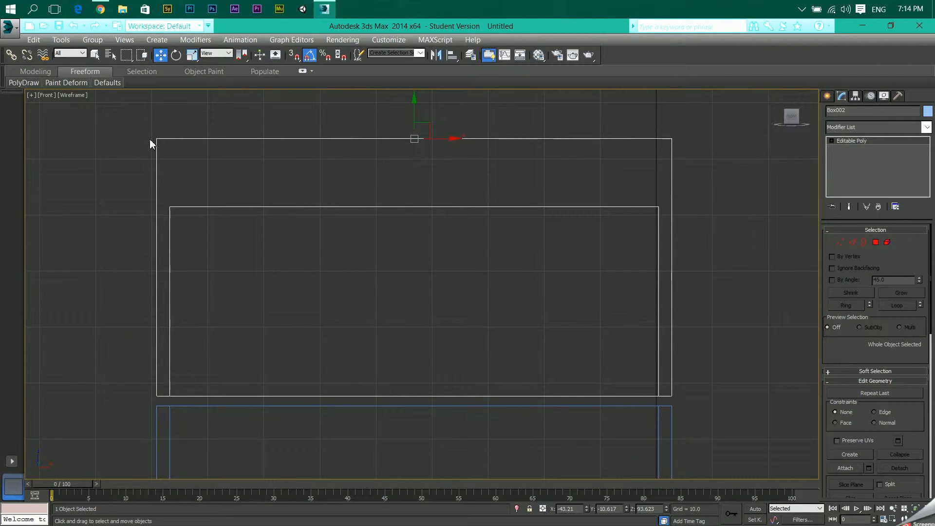
At Vertex level, box-select Box002's rim vertices to shorten it into a thin lid.
left_click(840, 243)
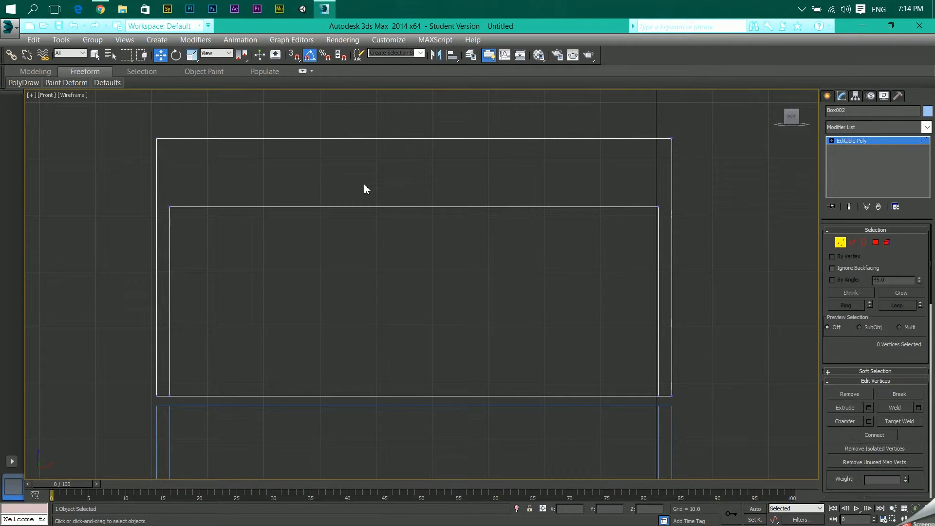
mouse_move(108, 134)
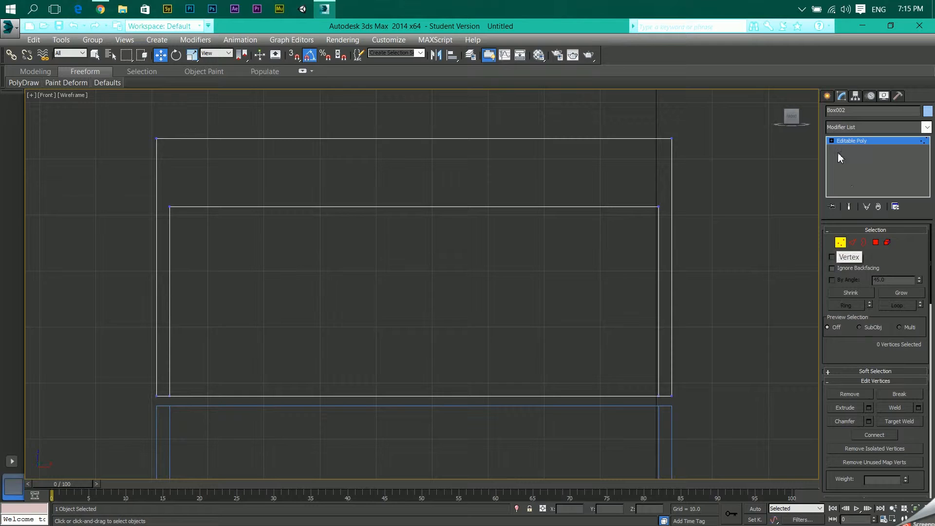
left_click(831, 140)
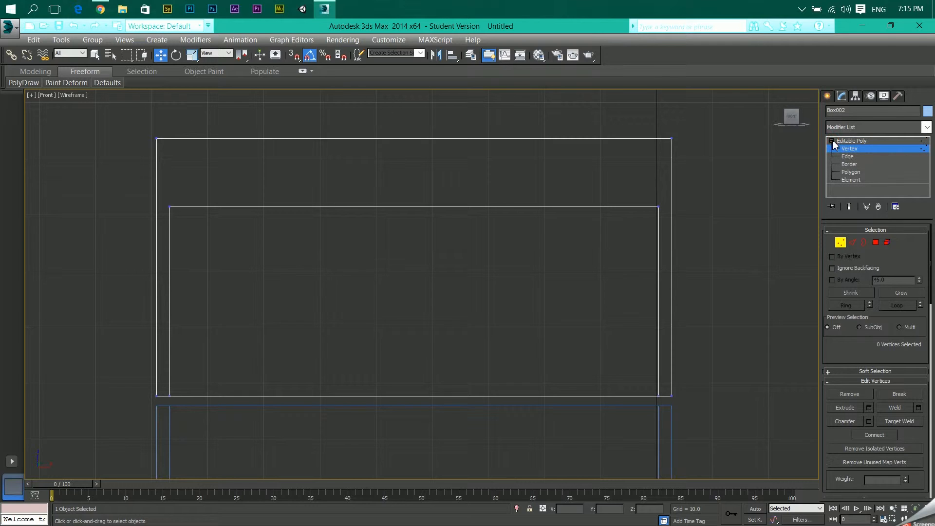
left_click(851, 140)
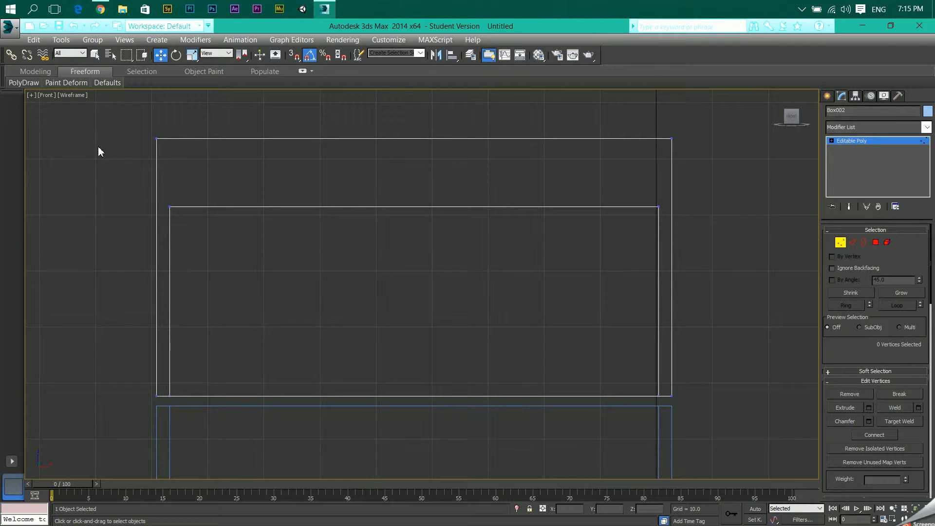
mouse_move(88, 122)
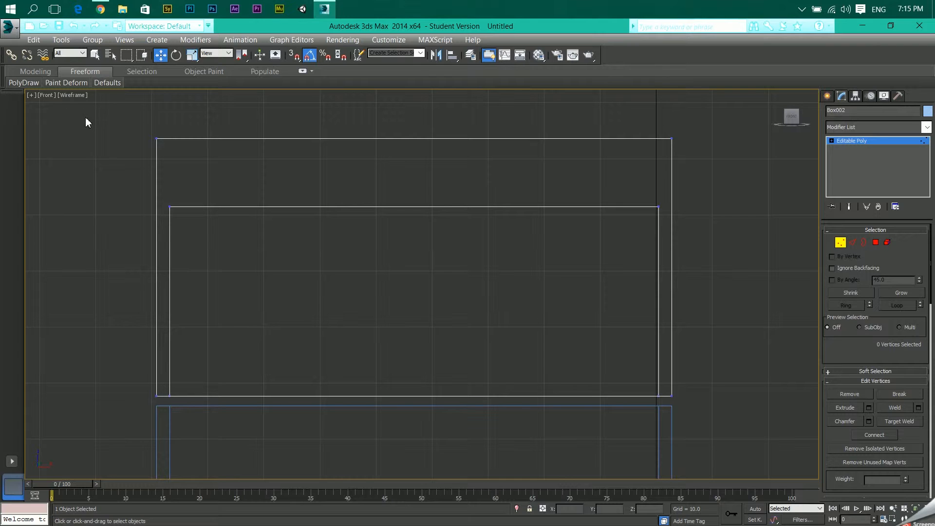
left_click_drag(86, 119, 781, 219)
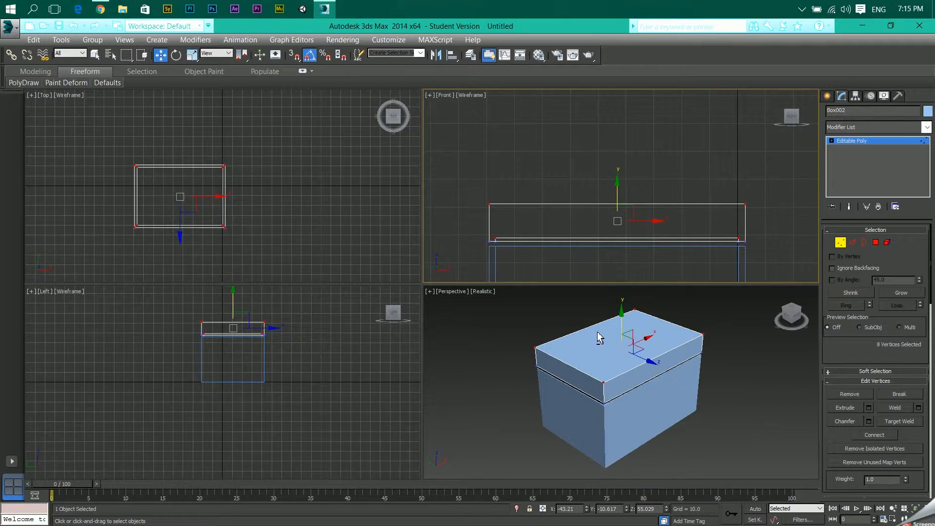
key("alt+w")
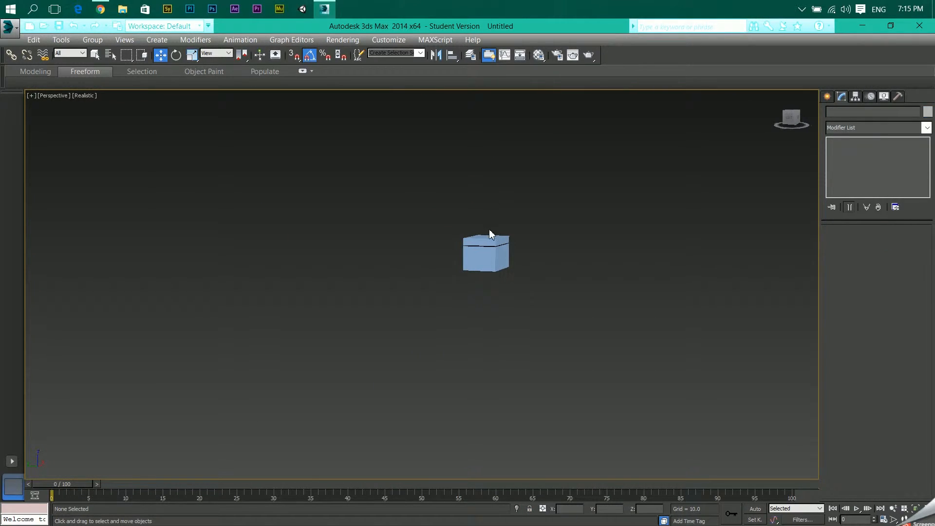
Select Box002 and, in the Front view, lower it along Y onto Box001.
left_click(485, 253)
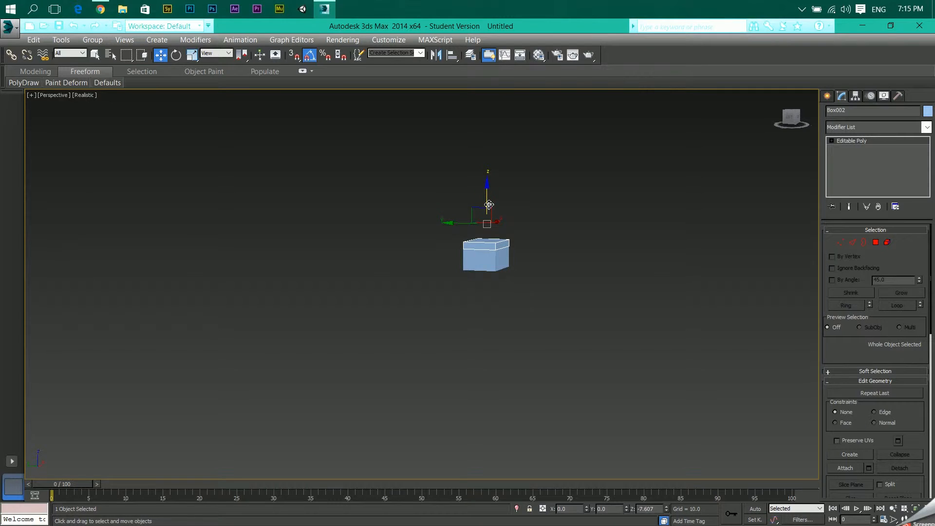
key("f")
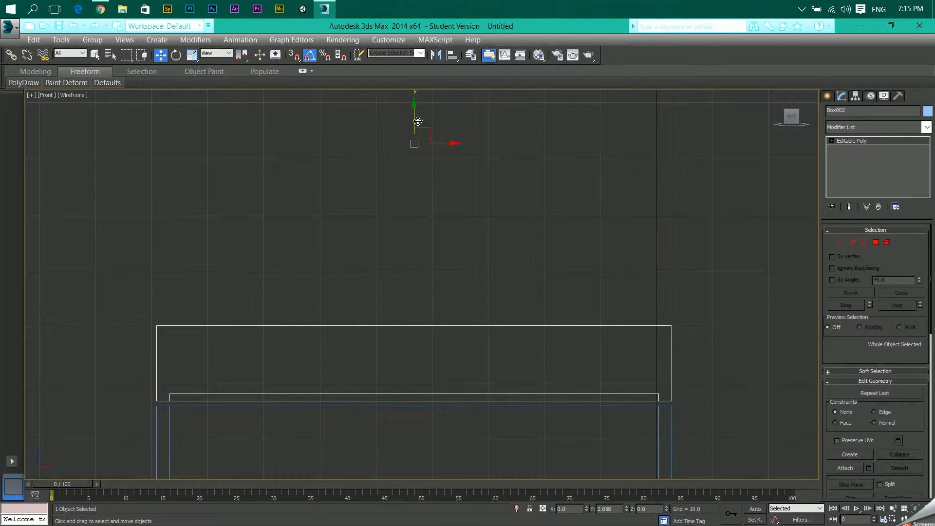
left_click_drag(418, 122, 418, 130)
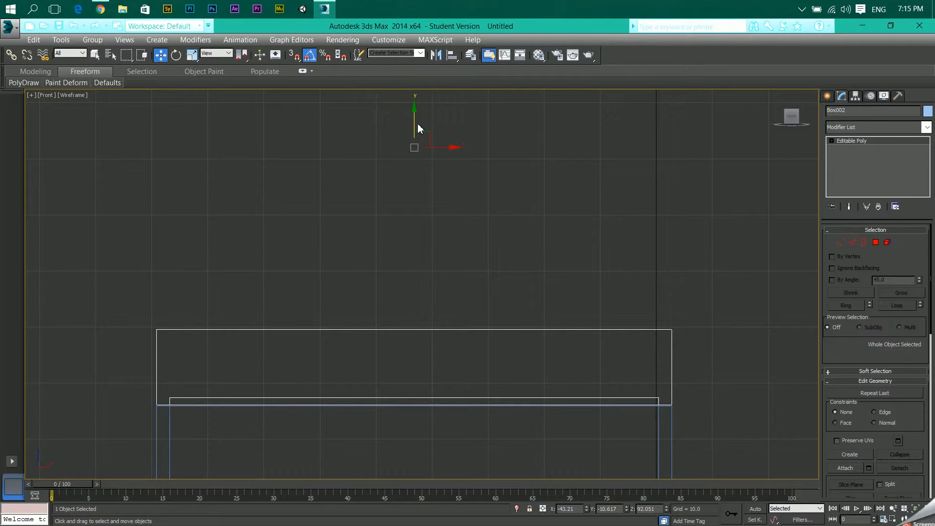
mouse_move(538, 250)
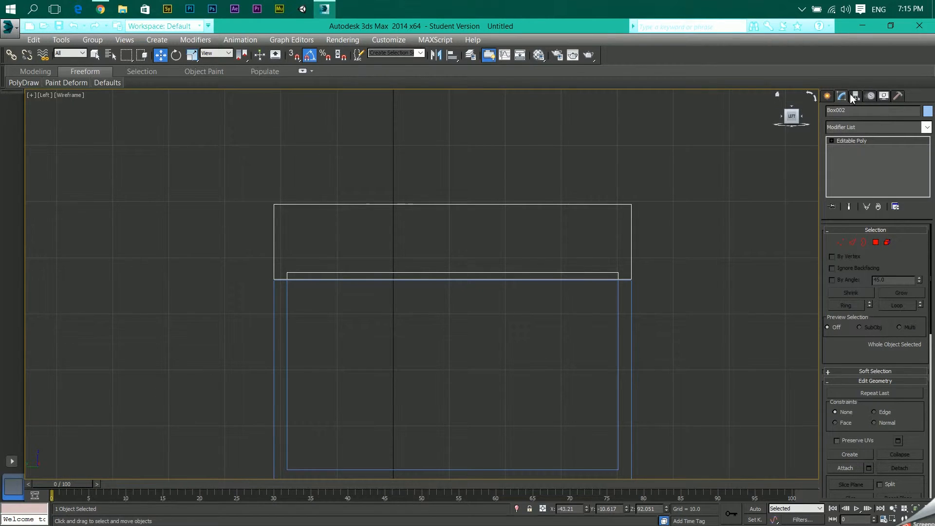
With Affect Pivot Only, move Box002's pivot to its bottom back edge as a hinge, then release it.
left_click(855, 96)
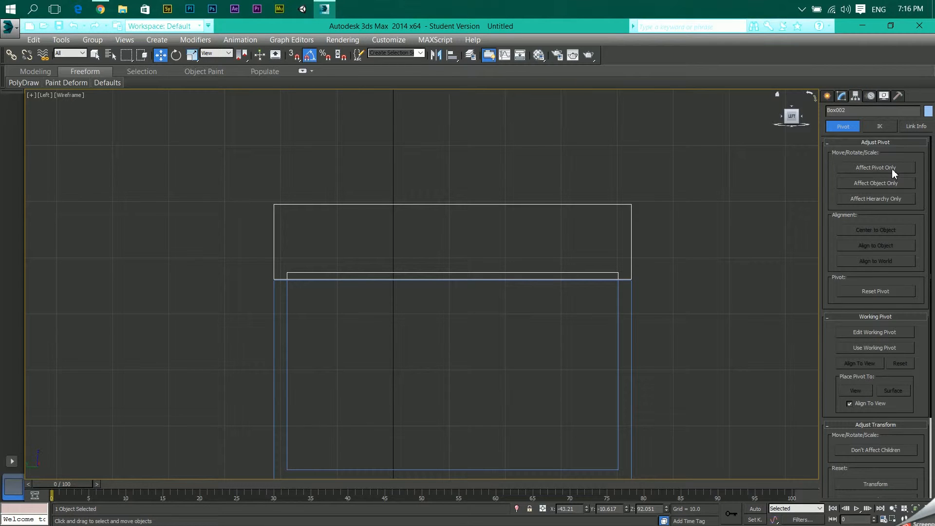
left_click(874, 167)
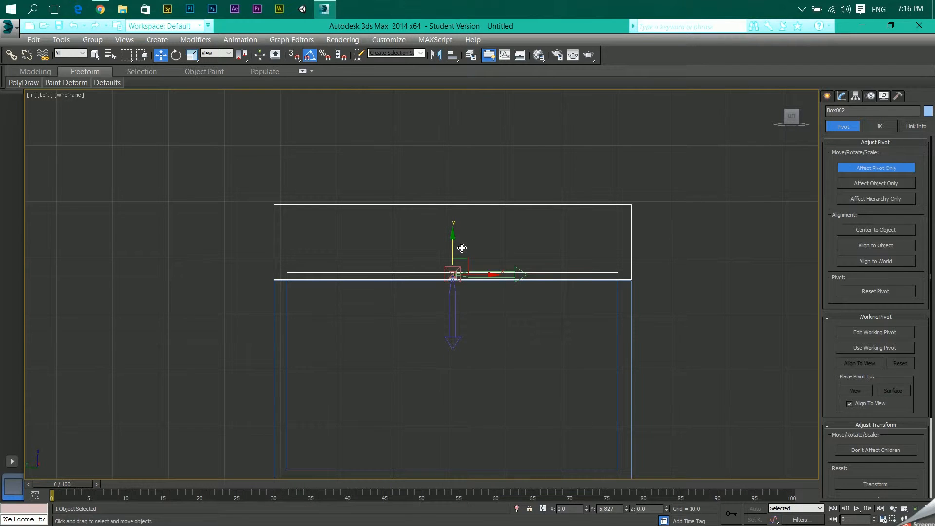
left_click_drag(461, 247, 484, 277)
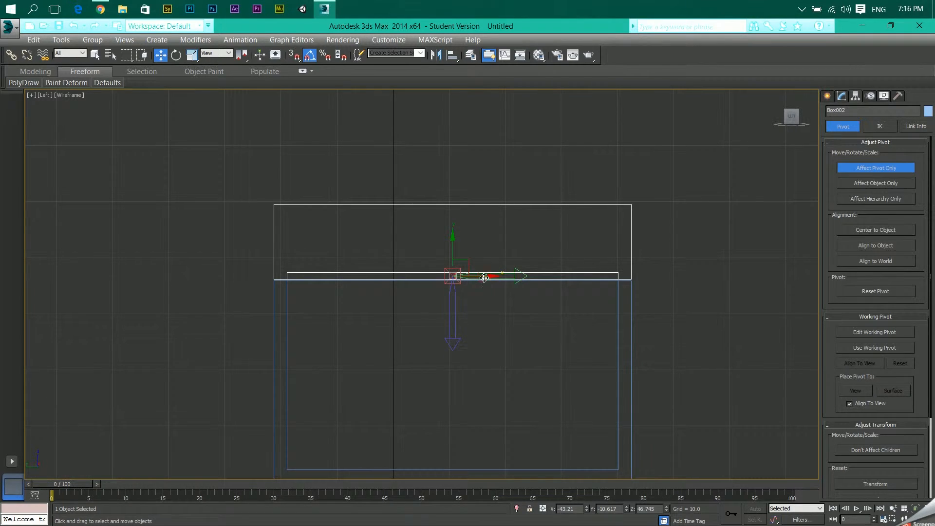
left_click_drag(483, 276, 308, 275)
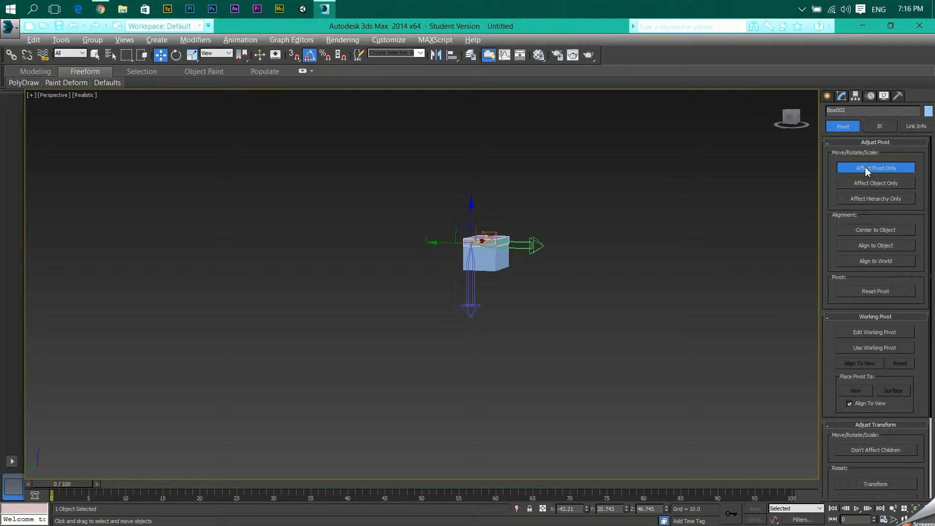
left_click(874, 168)
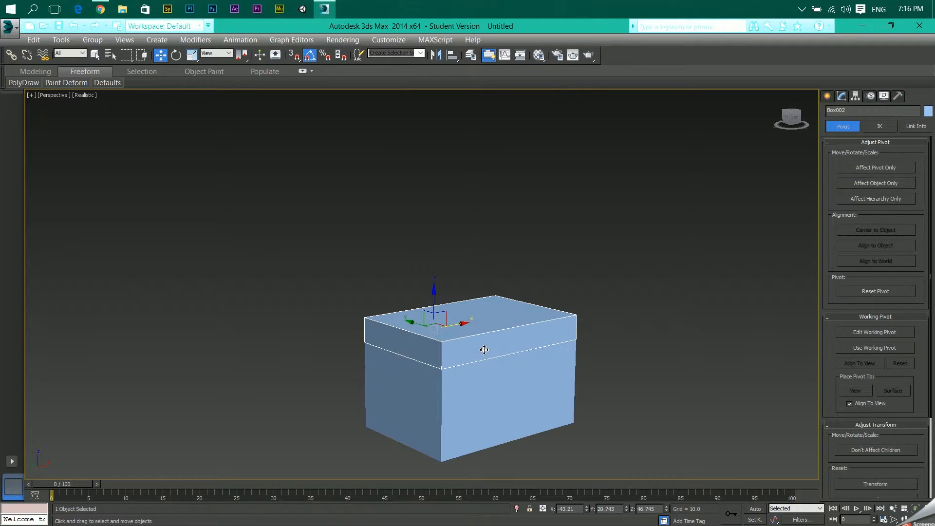
left_click(176, 54)
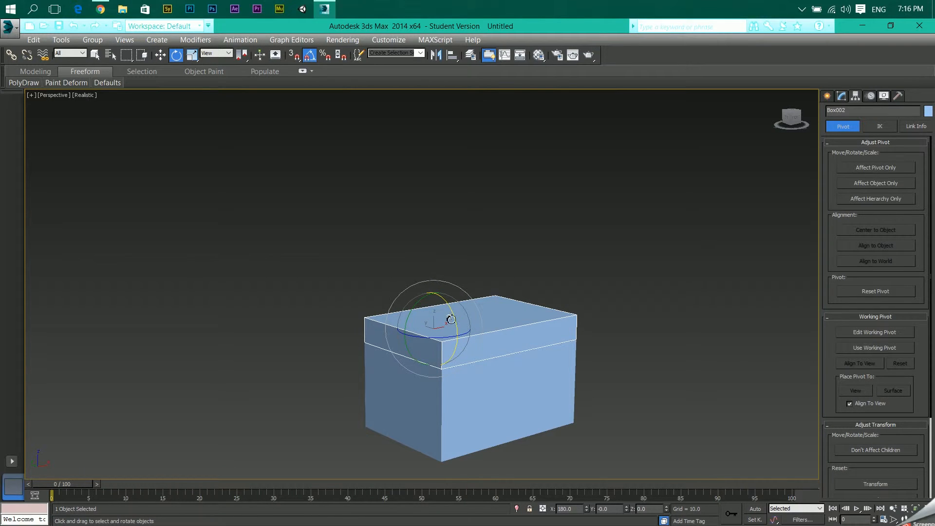
left_click_drag(450, 320, 447, 304)
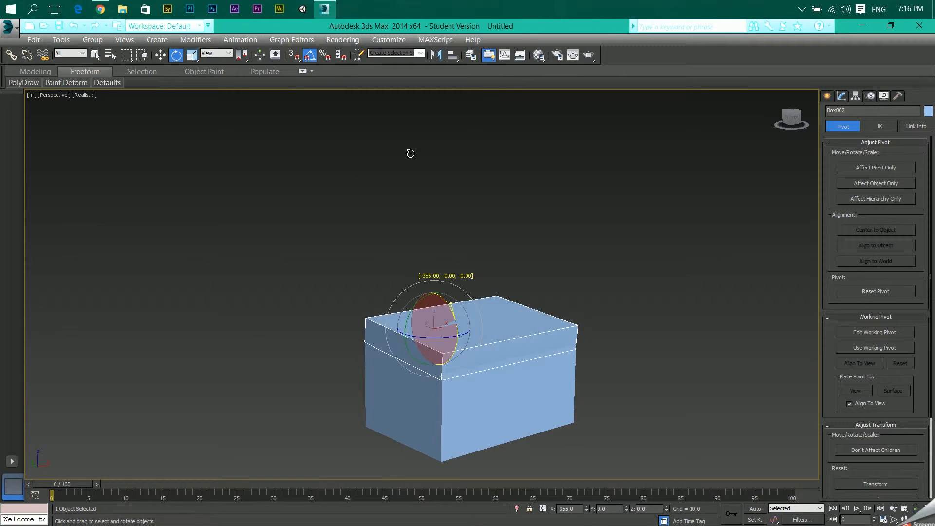
left_click_drag(443, 325, 483, 281)
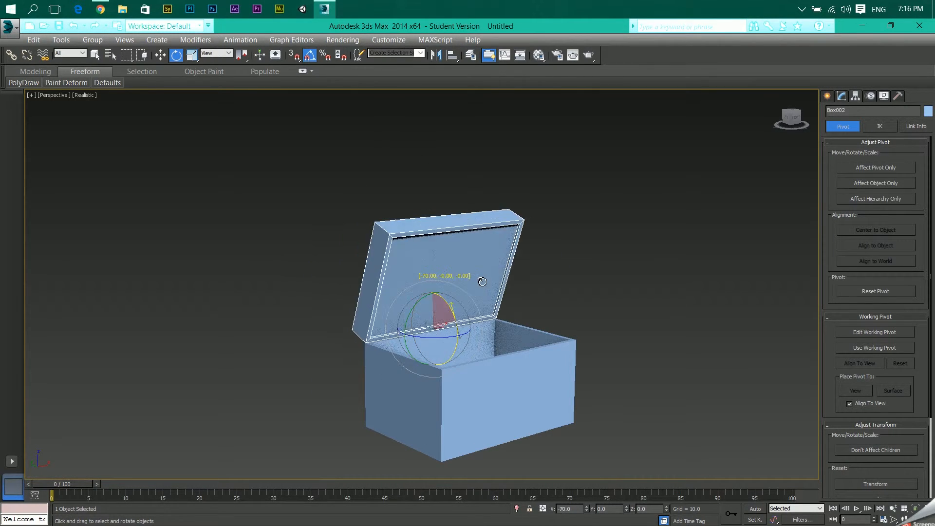
left_click_drag(483, 283, 489, 314)
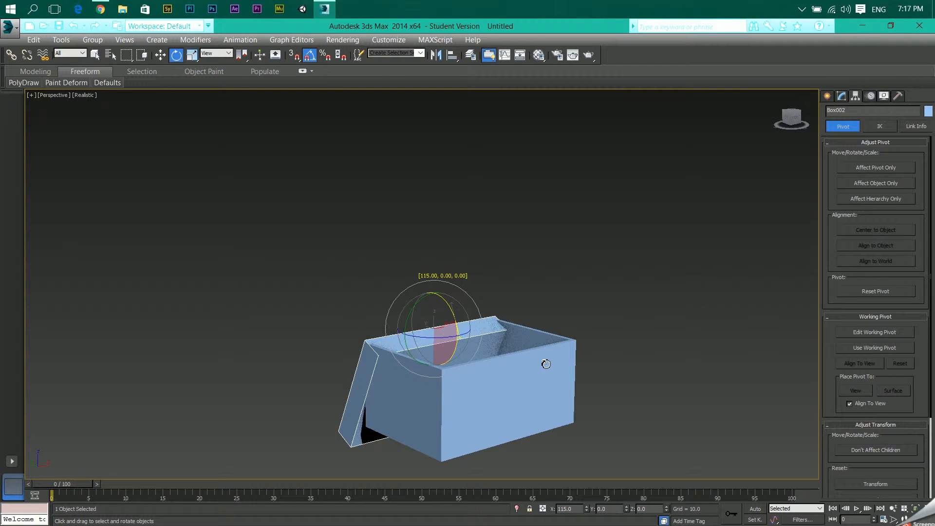
left_click_drag(546, 365, 550, 305)
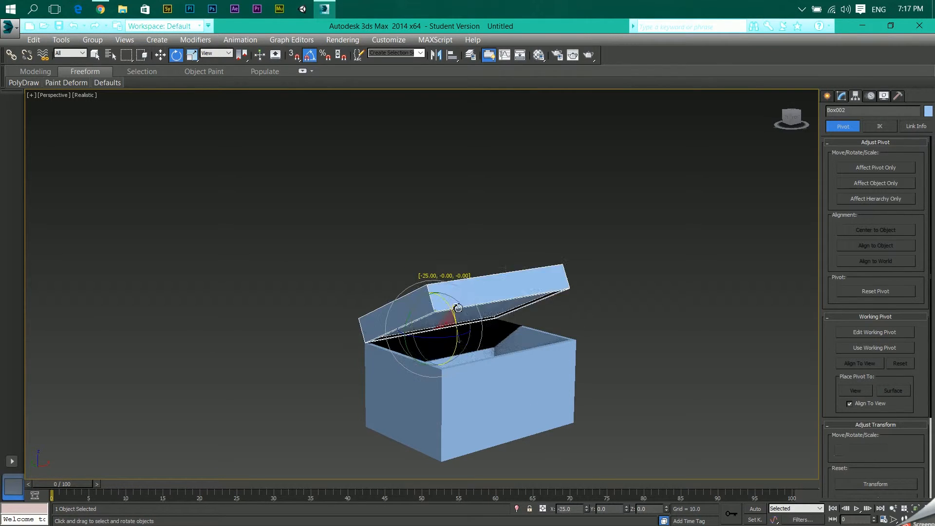
left_click_drag(458, 308, 458, 320)
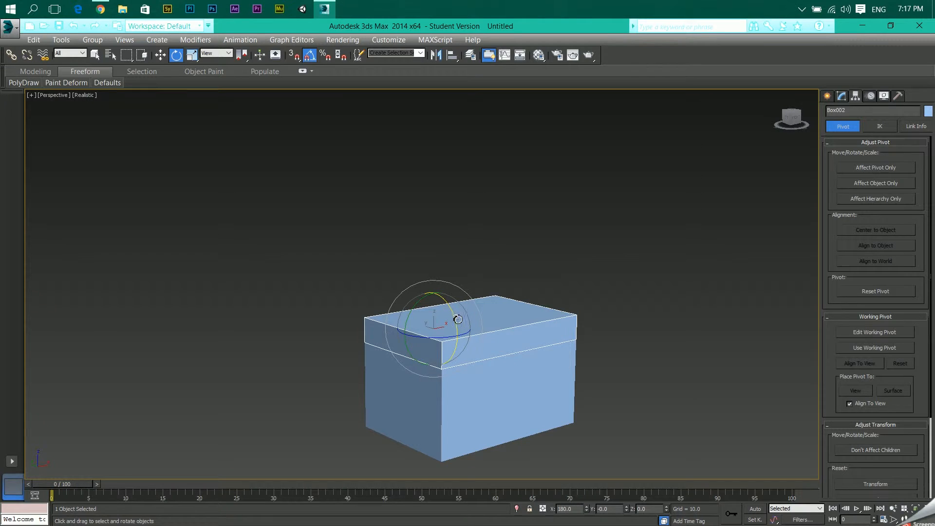
left_click_drag(456, 319, 435, 280)
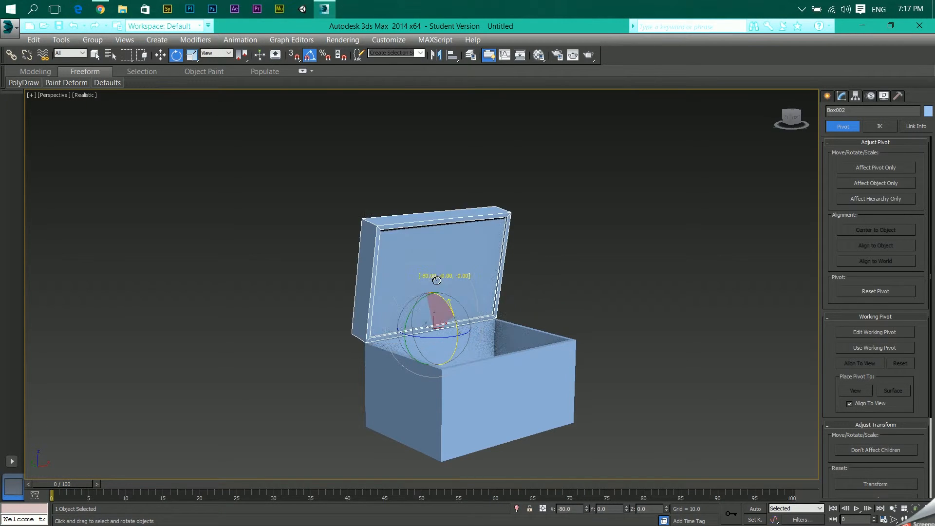
left_click_drag(435, 280, 416, 235)
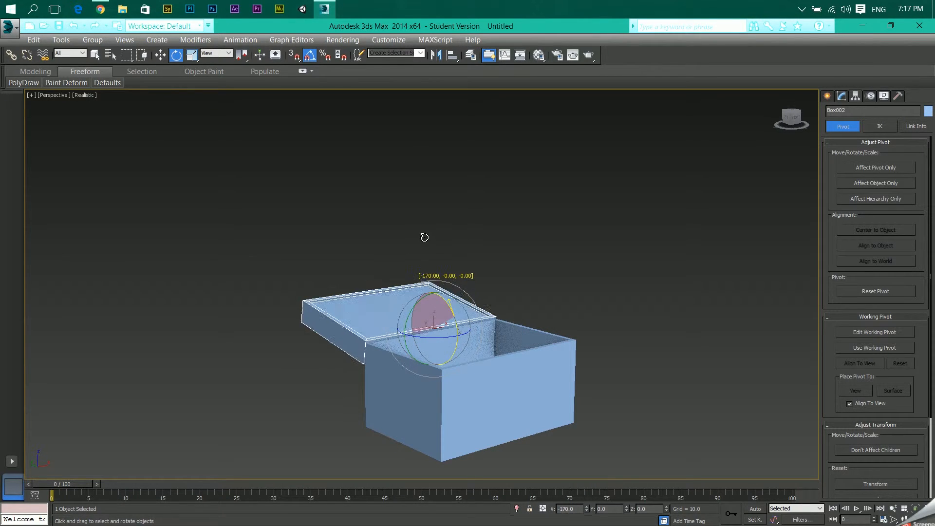
left_click_drag(423, 237, 394, 116)
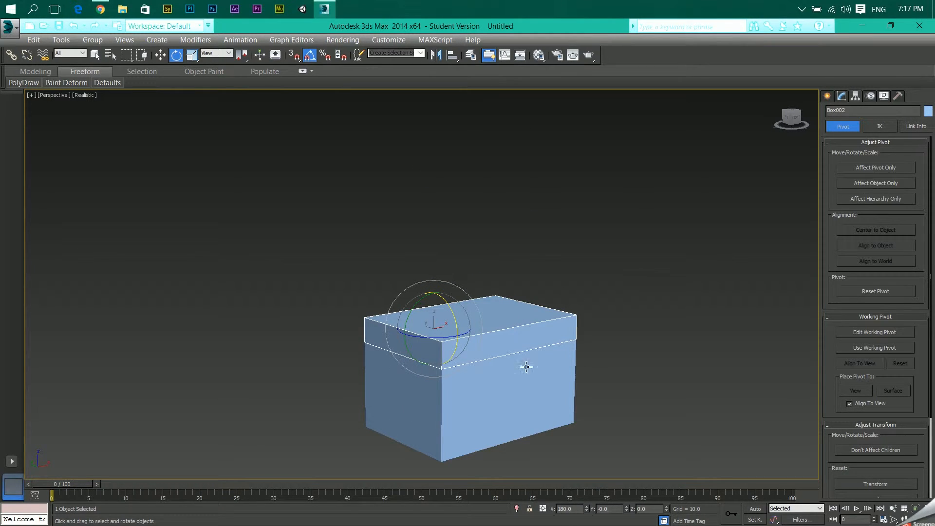
mouse_move(798, 217)
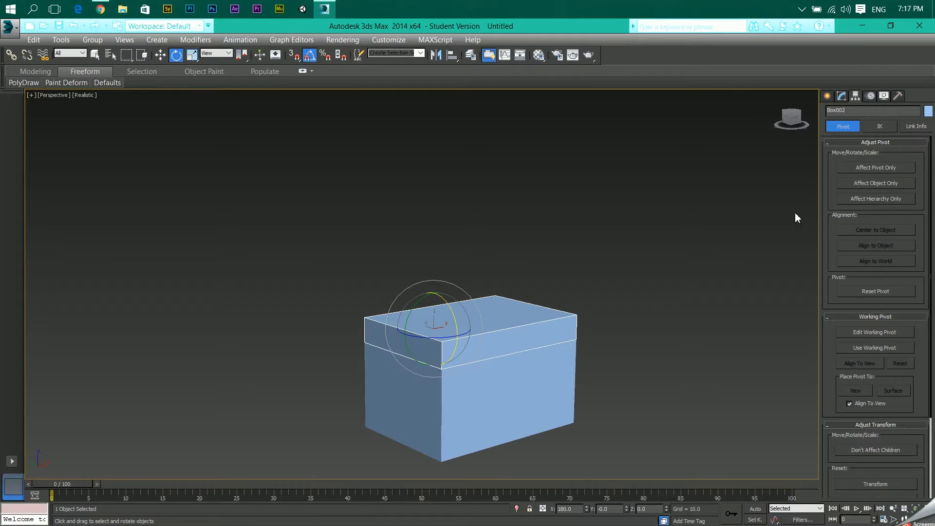
mouse_move(665, 376)
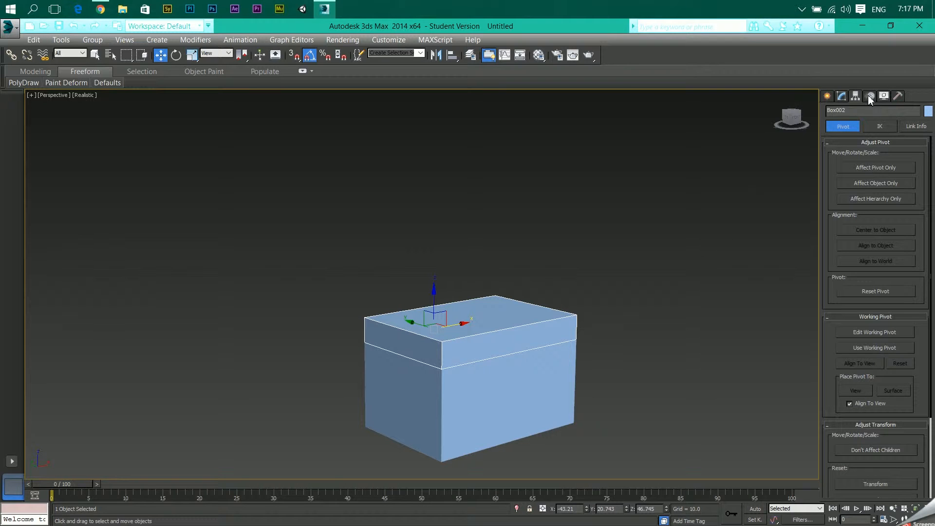
In the Motion panel, expand the Assign Controller tree and select Box002's X Rotation track.
left_click(854, 96)
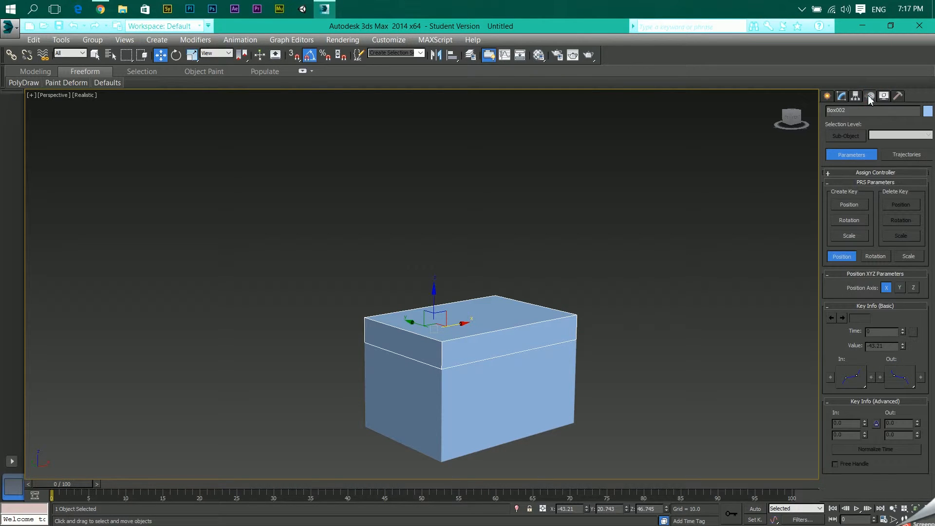
left_click(828, 182)
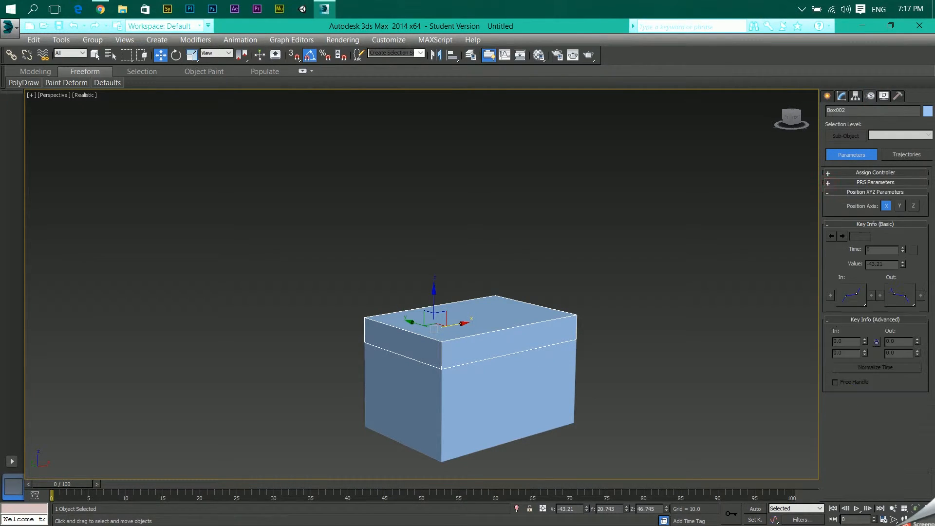
left_click(828, 199)
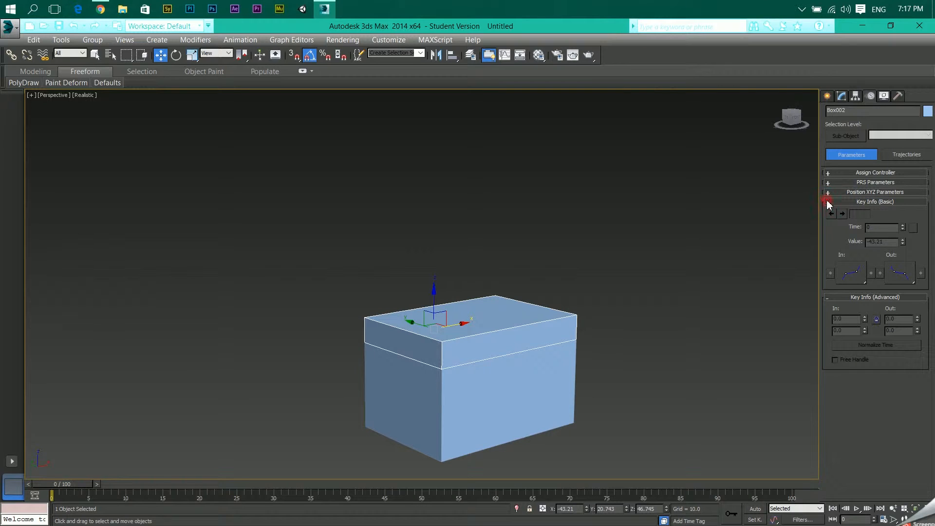
left_click(828, 201)
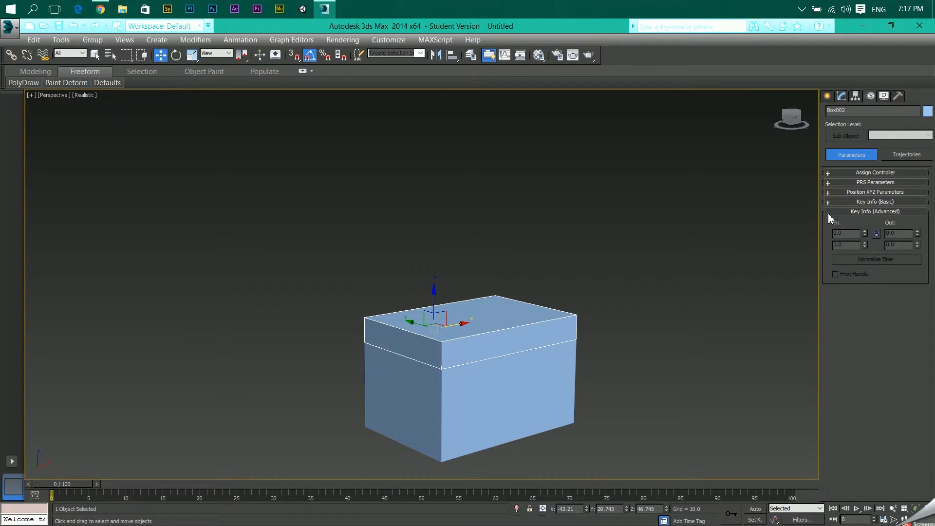
left_click(828, 172)
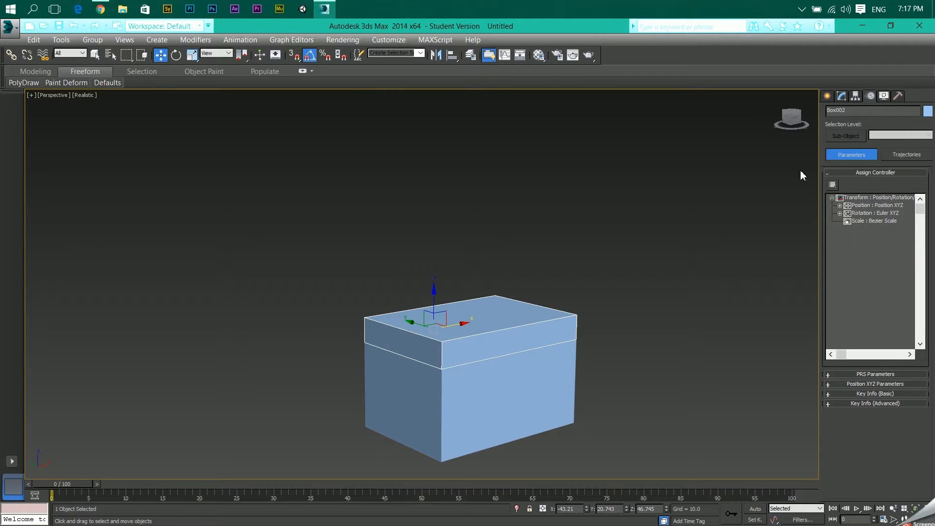
mouse_move(433, 343)
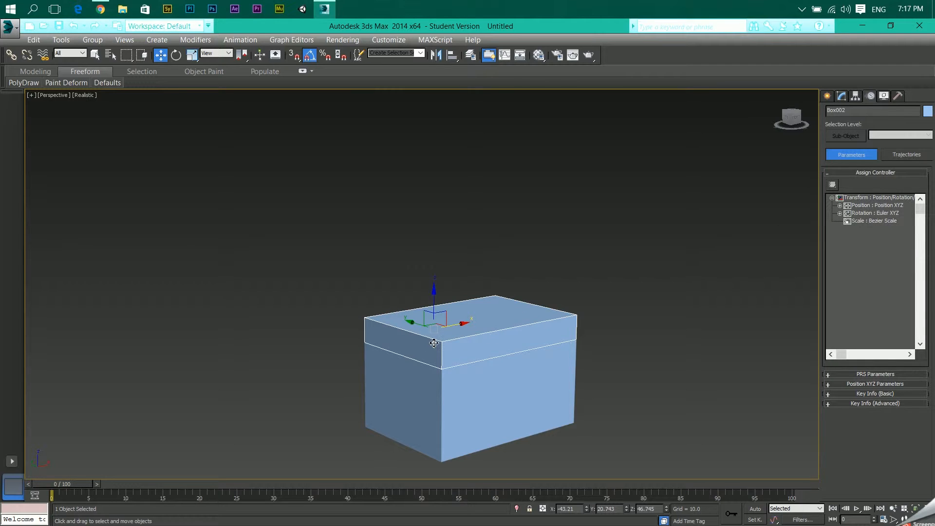
mouse_move(628, 317)
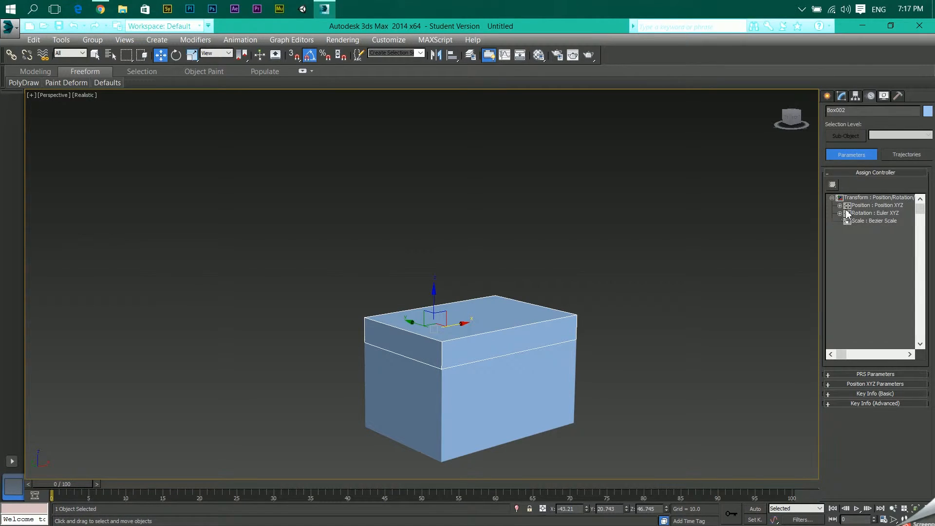
left_click(841, 213)
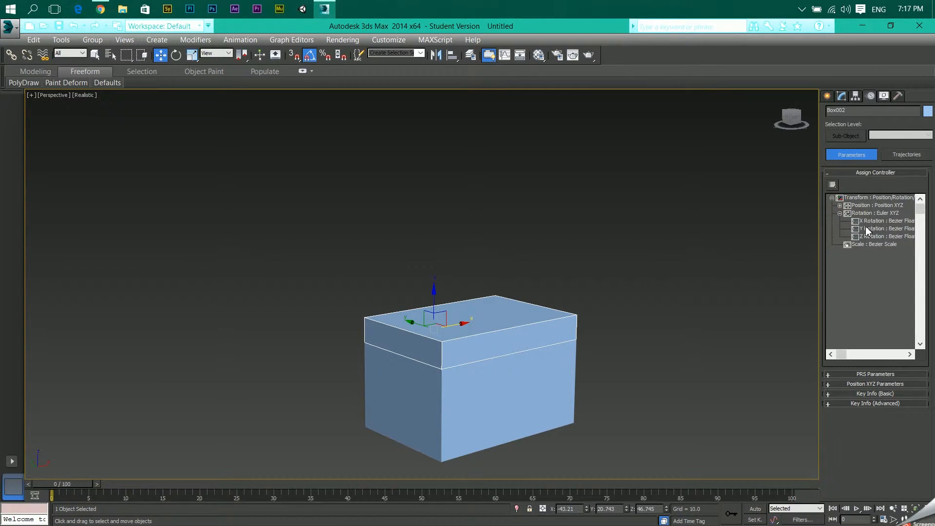
left_click(882, 221)
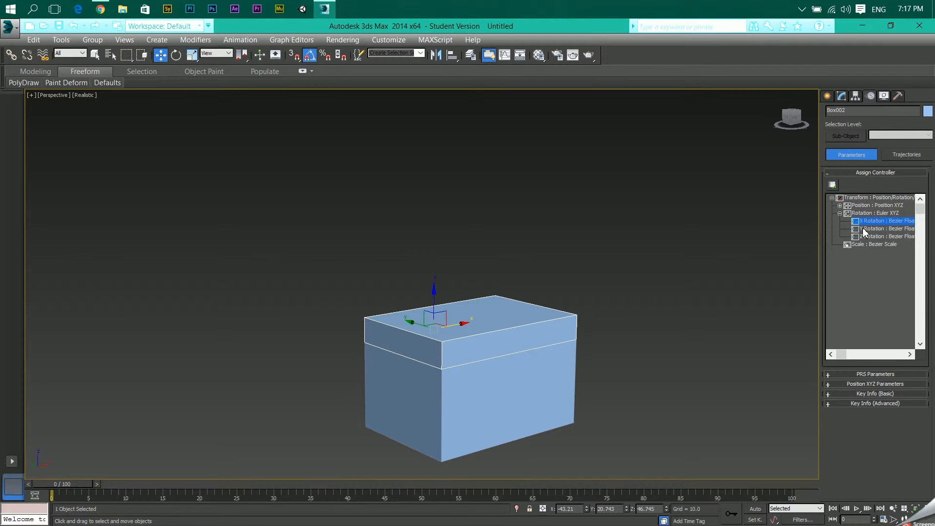
mouse_move(832, 185)
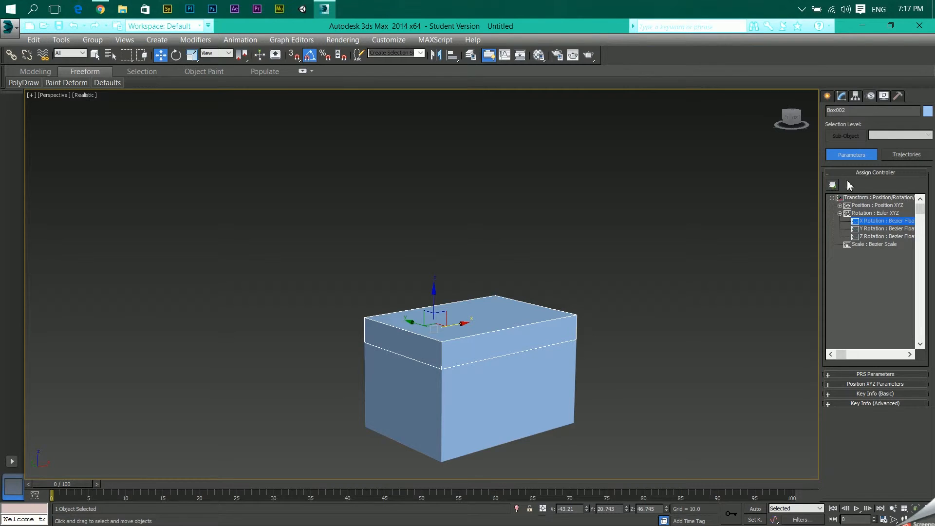
Assign a Float Limit controller to the X Rotation track.
left_click(833, 185)
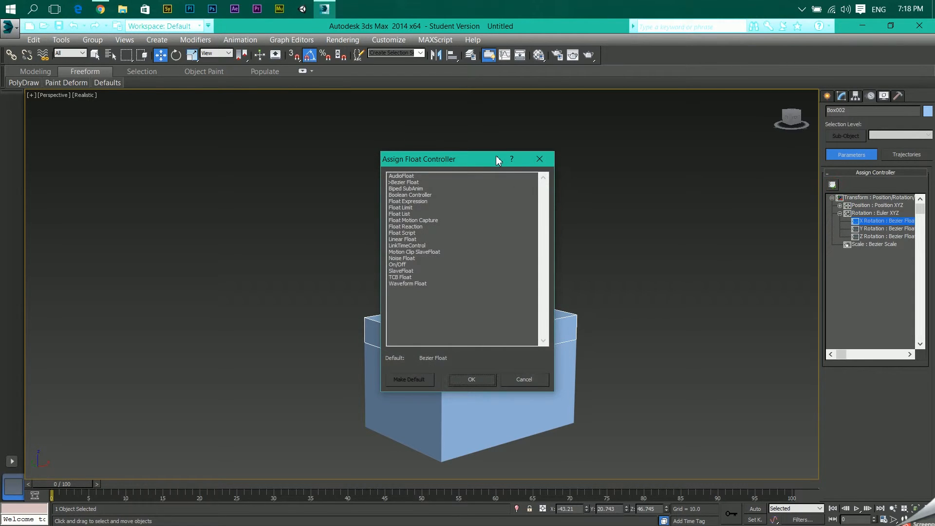
left_click_drag(466, 159, 691, 157)
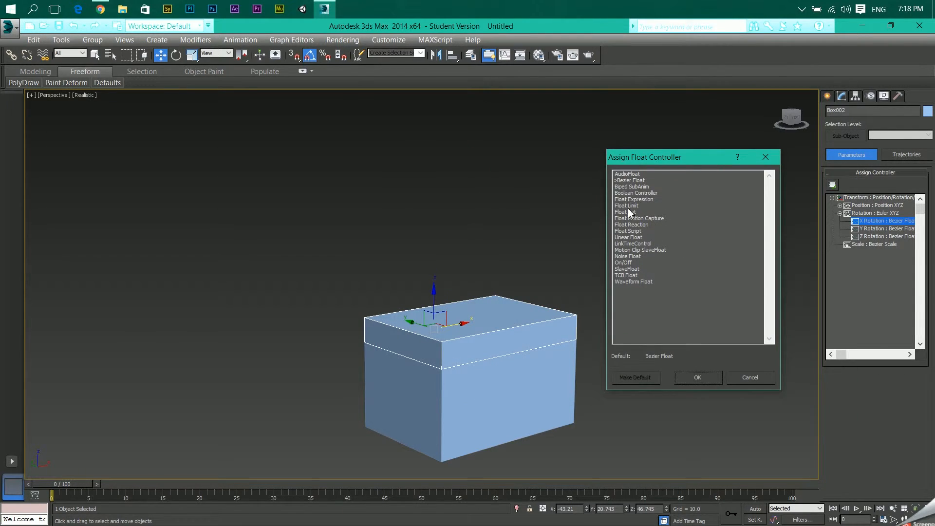
left_click(626, 205)
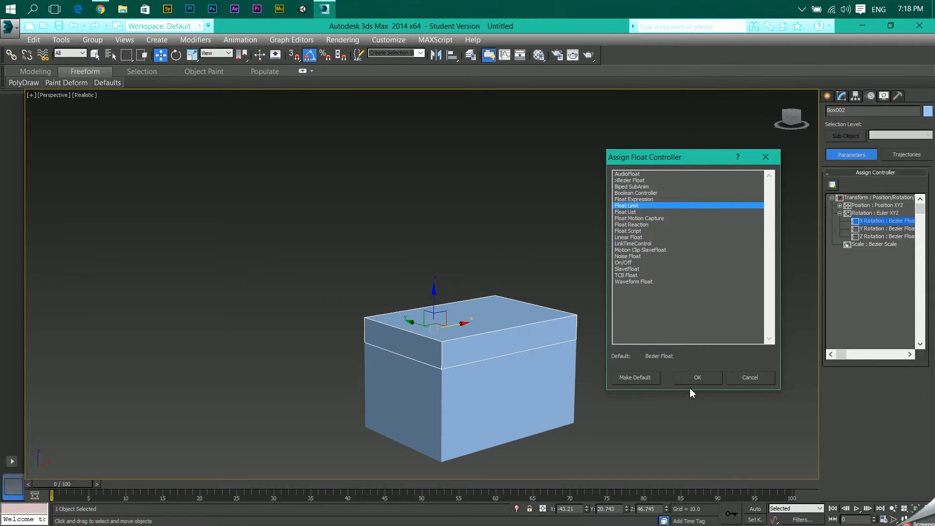
left_click(696, 377)
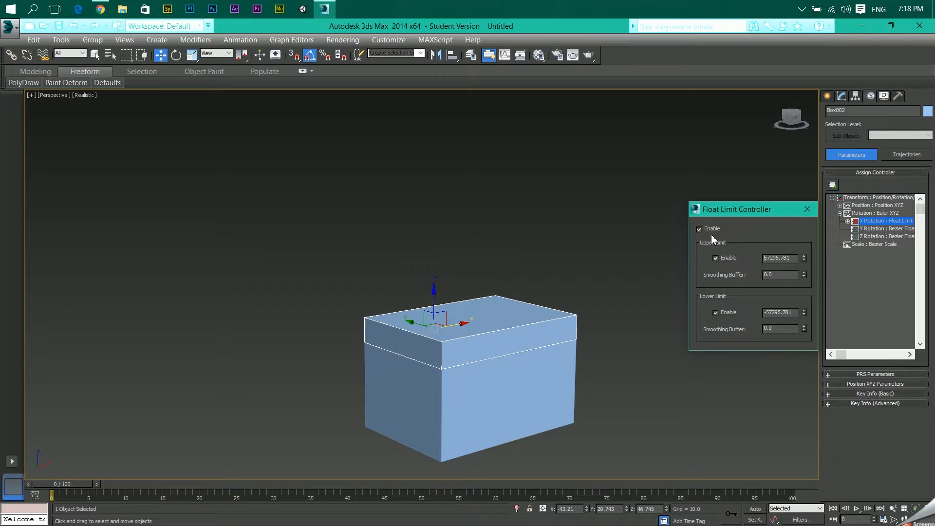
mouse_move(463, 361)
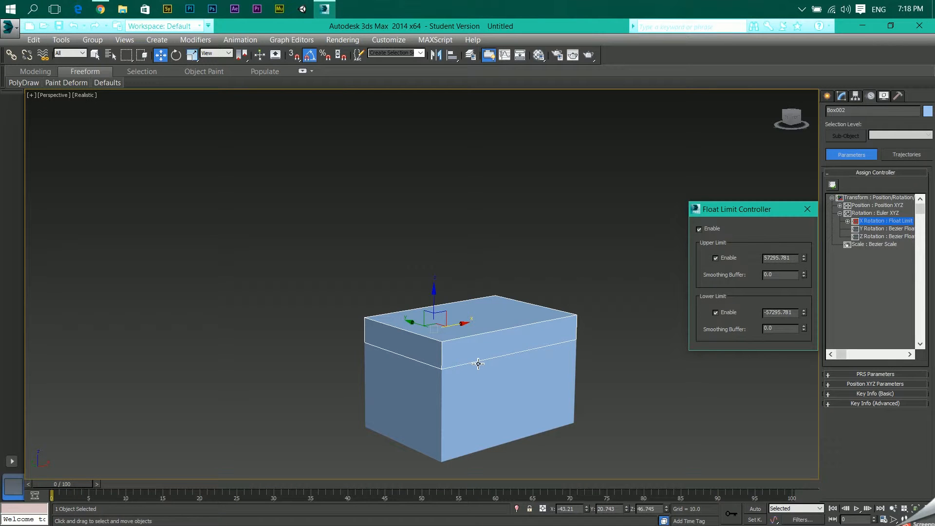
mouse_move(397, 278)
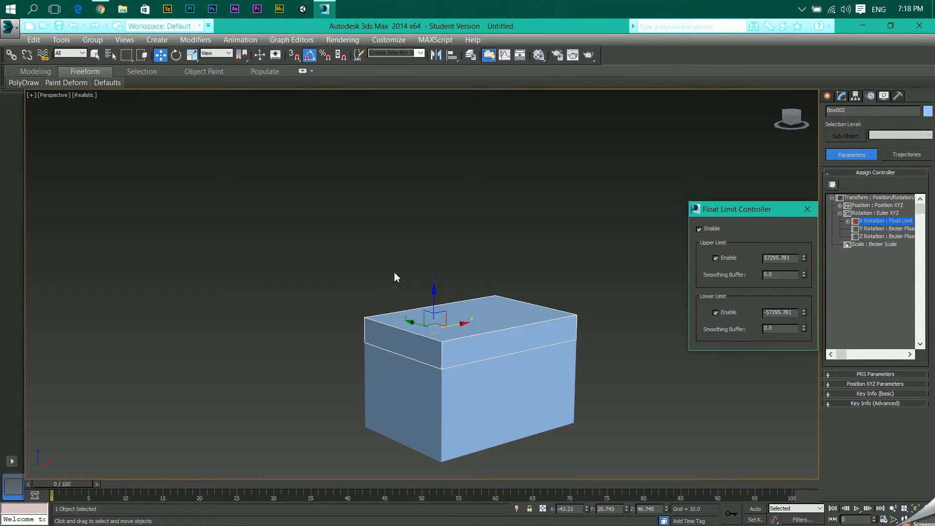
mouse_move(383, 262)
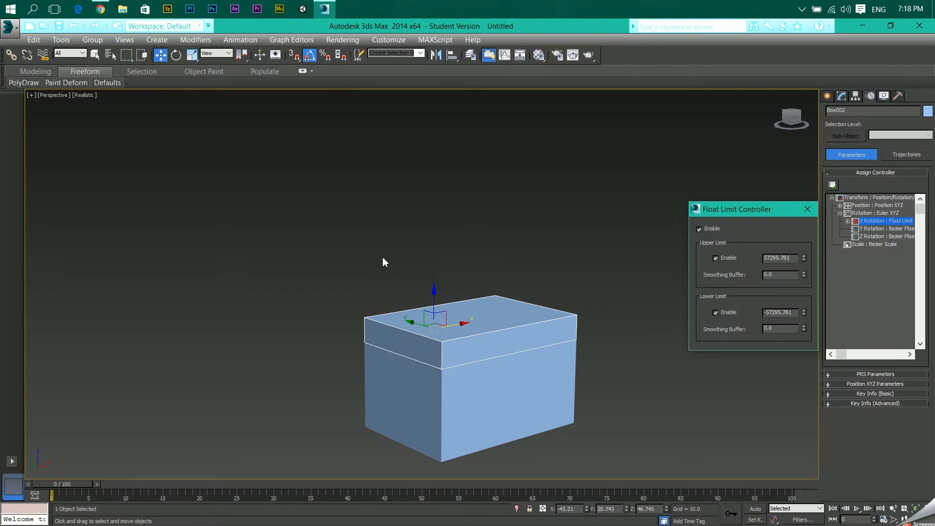
mouse_move(304, 290)
type("0")
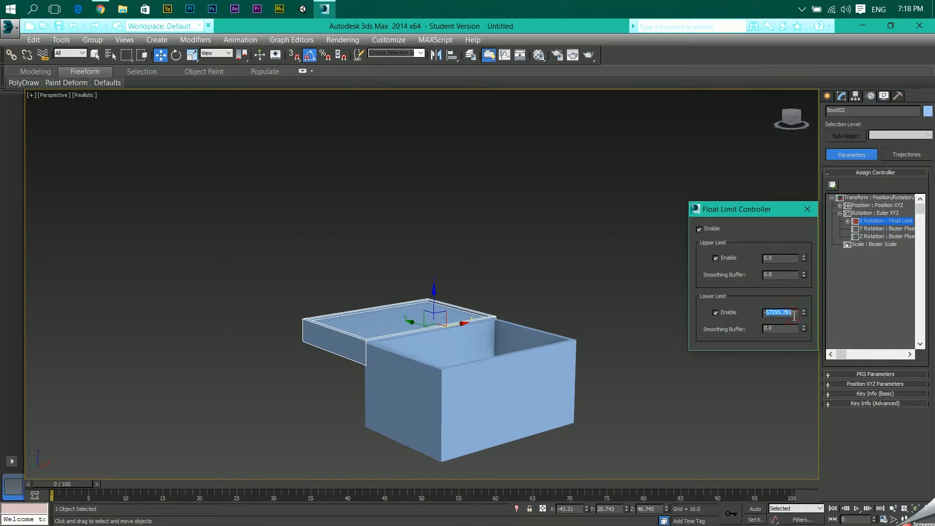
Enter -180 as the Float Limit's lower limit, with the upper limit at 0.
type("-180.0")
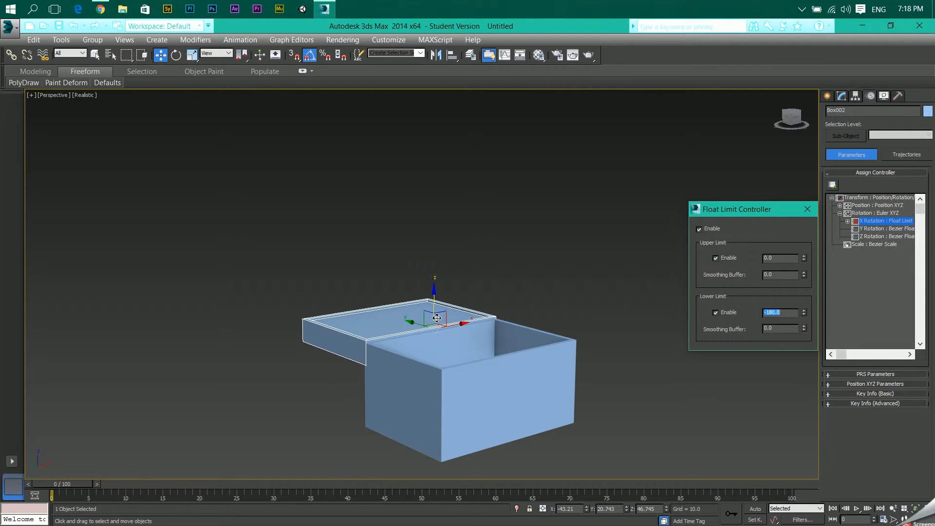
mouse_move(581, 297)
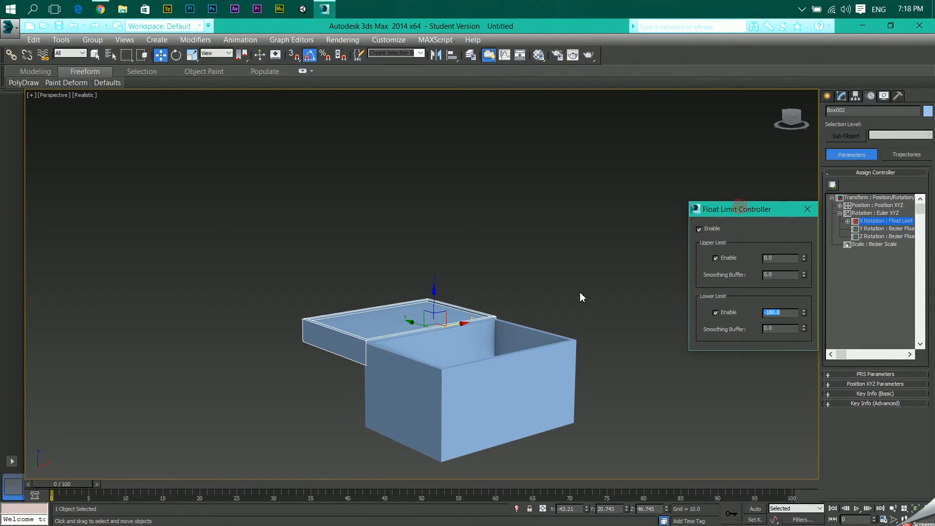
Test-rotate the lid, dismiss the stray save dialog, and change the lower limit to 0.
left_click(175, 54)
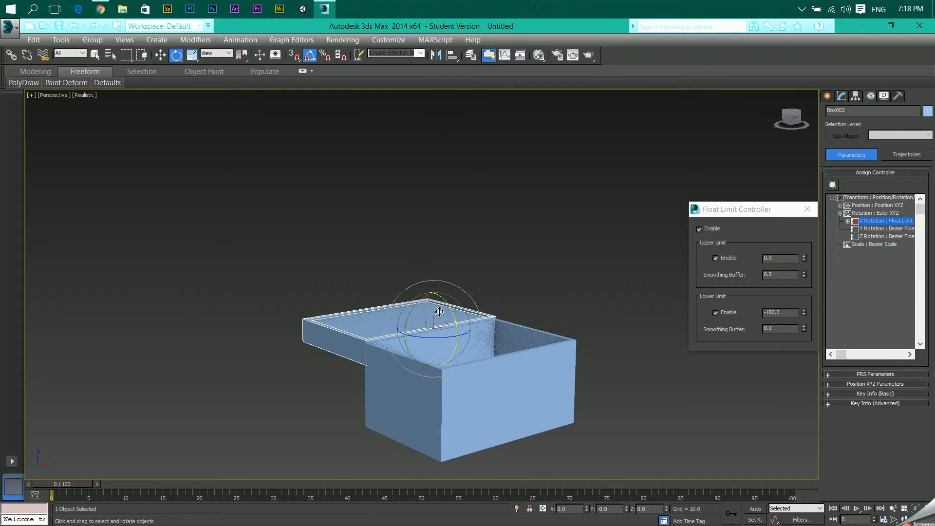
left_click_drag(439, 312, 530, 388)
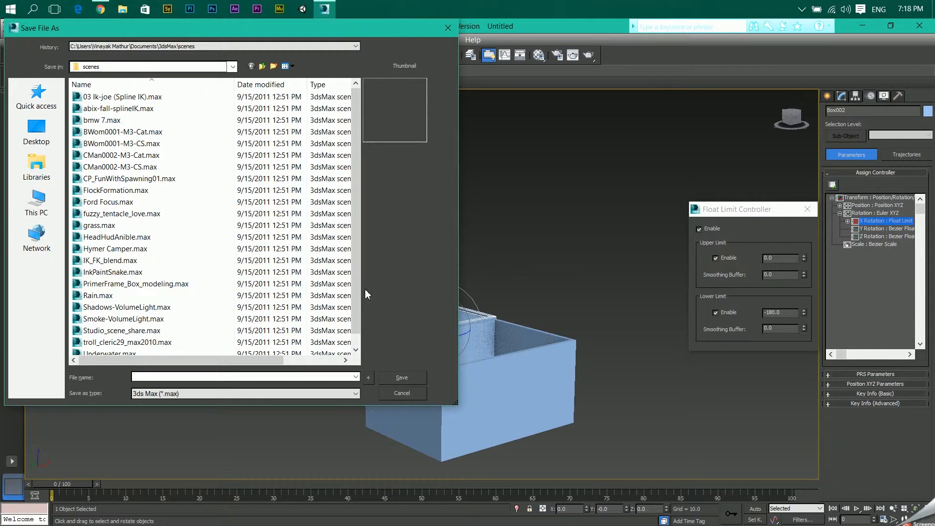
left_click(402, 393)
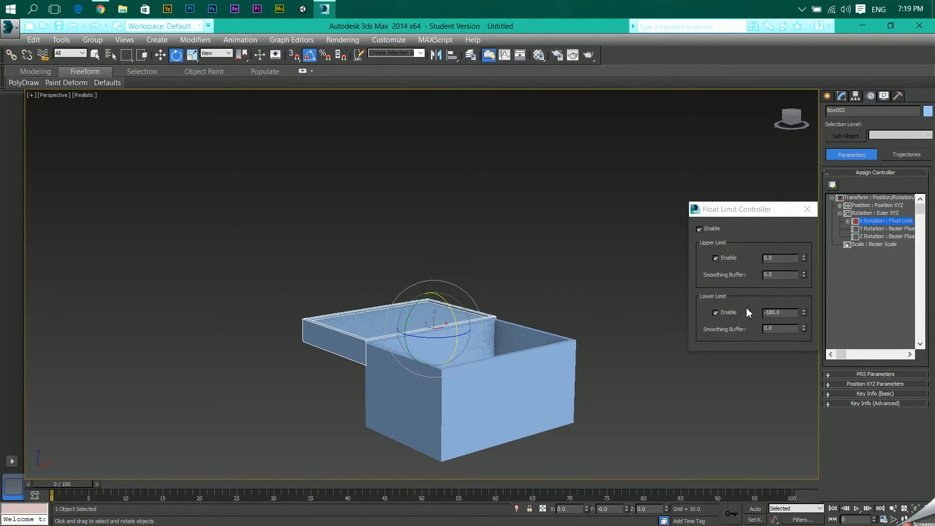
left_click(778, 312)
type("0")
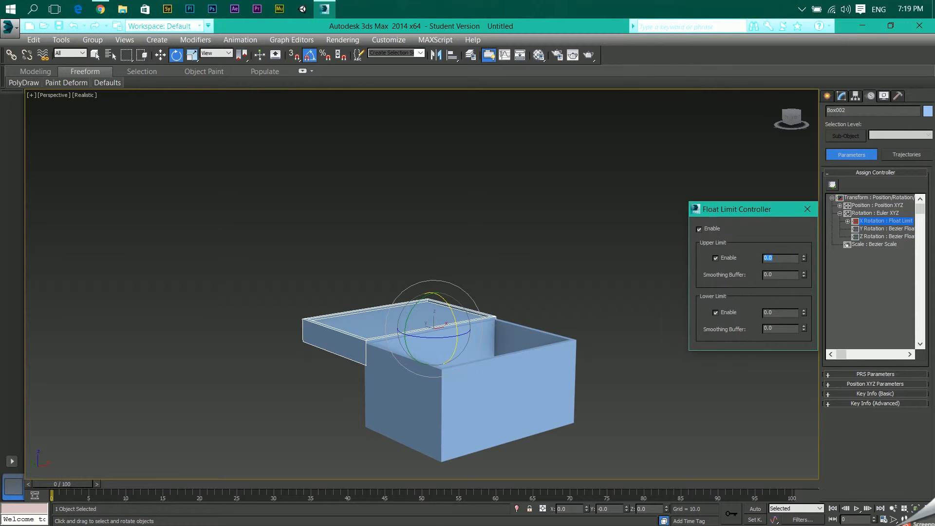
Set the upper limit to 180, re-enable it, and test the lid swinging open and shut.
type("180")
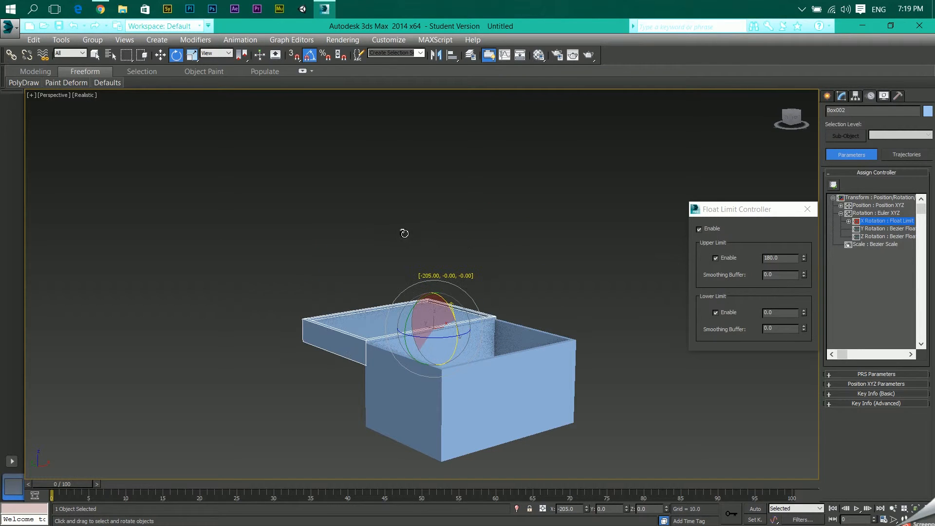
left_click_drag(441, 281, 427, 322)
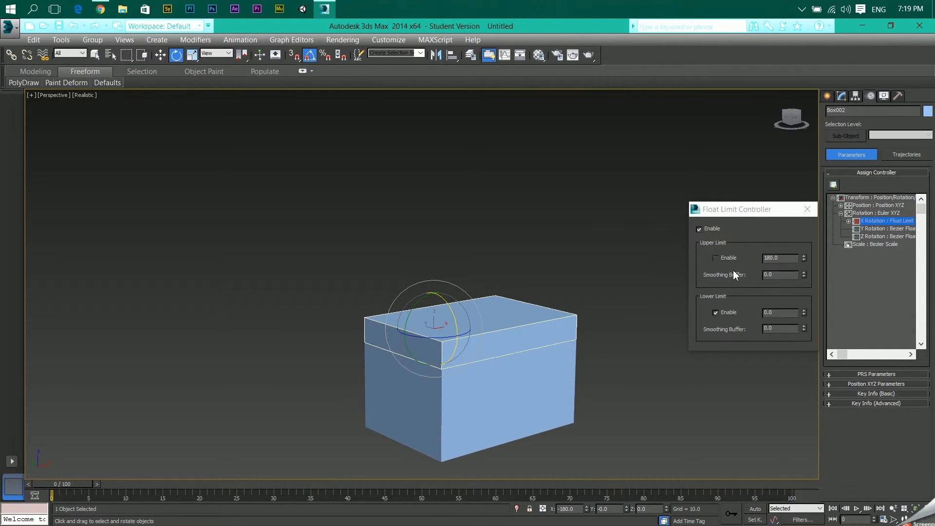
left_click(716, 257)
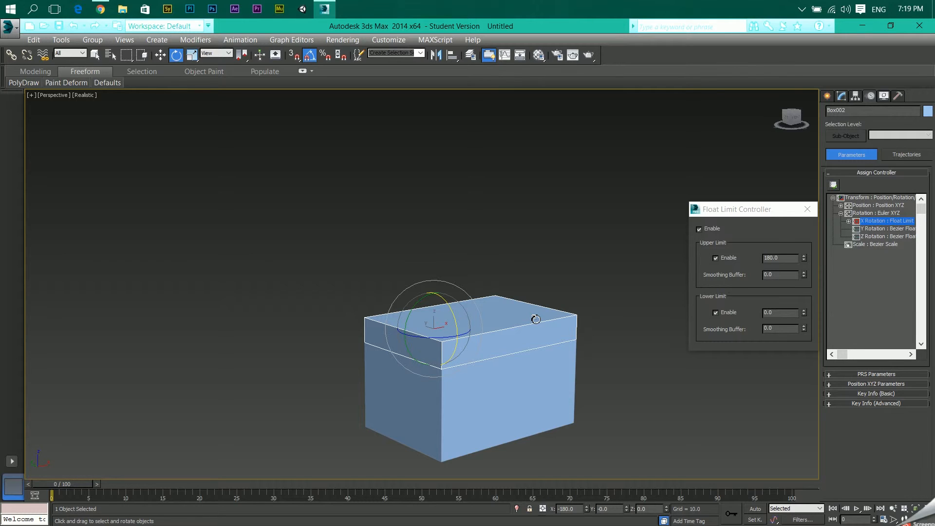
mouse_move(466, 354)
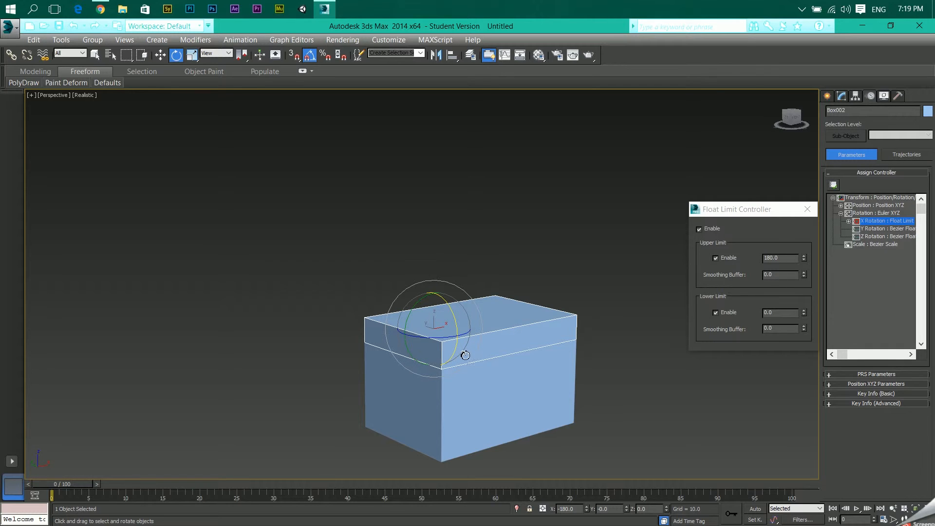
mouse_move(352, 320)
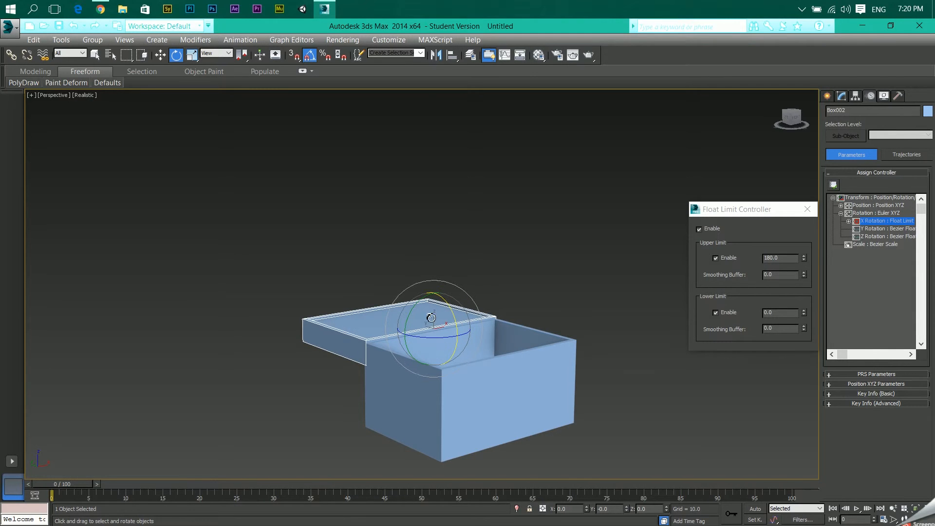
left_click_drag(431, 317, 483, 399)
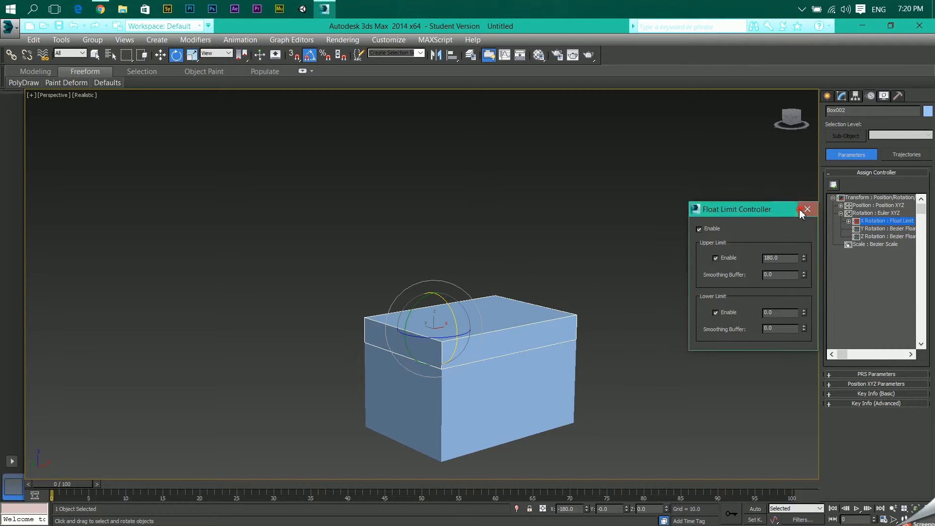
Close the Float Limit dialog and test-tilt the lid on its other rotation axes.
left_click(806, 208)
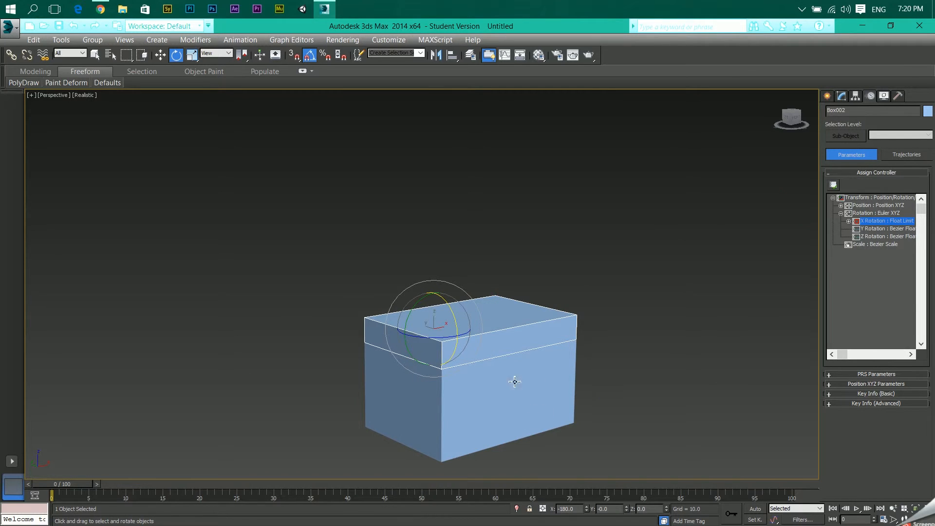
mouse_move(583, 422)
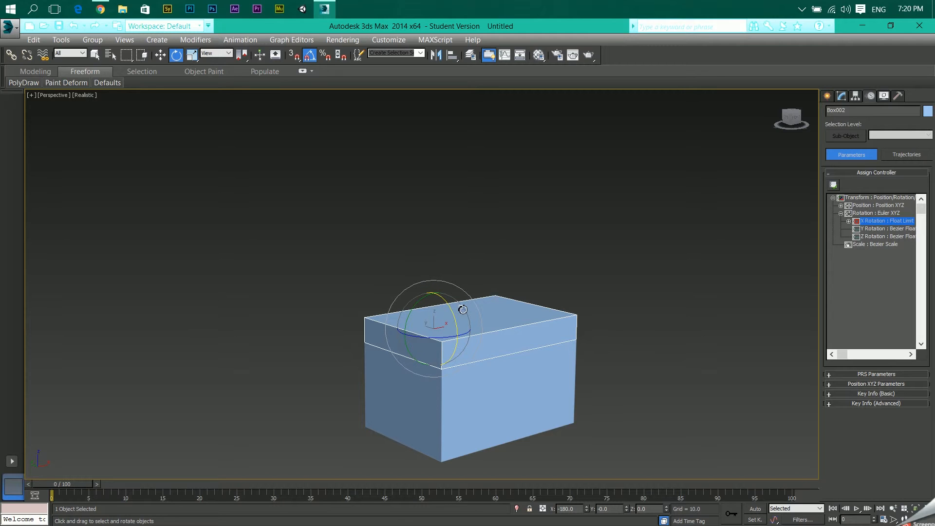
left_click_drag(462, 308, 407, 354)
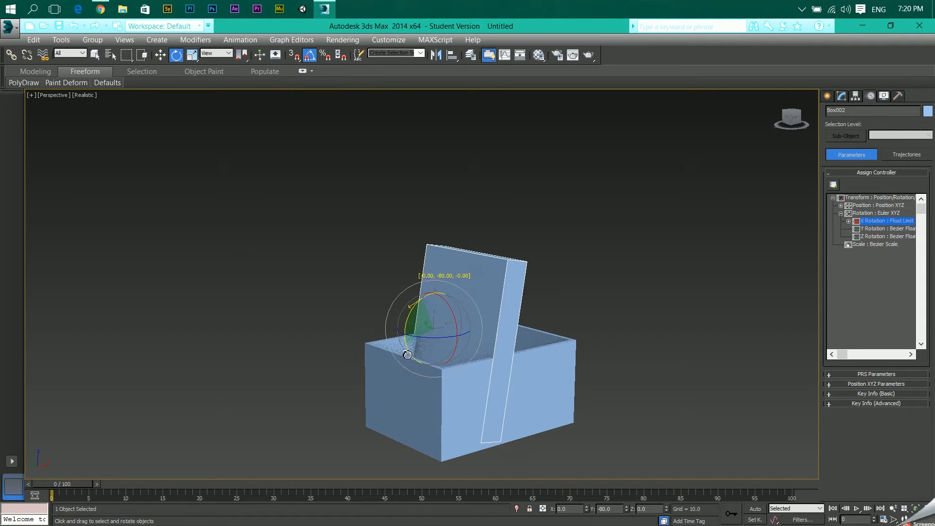
left_click_drag(407, 355, 444, 331)
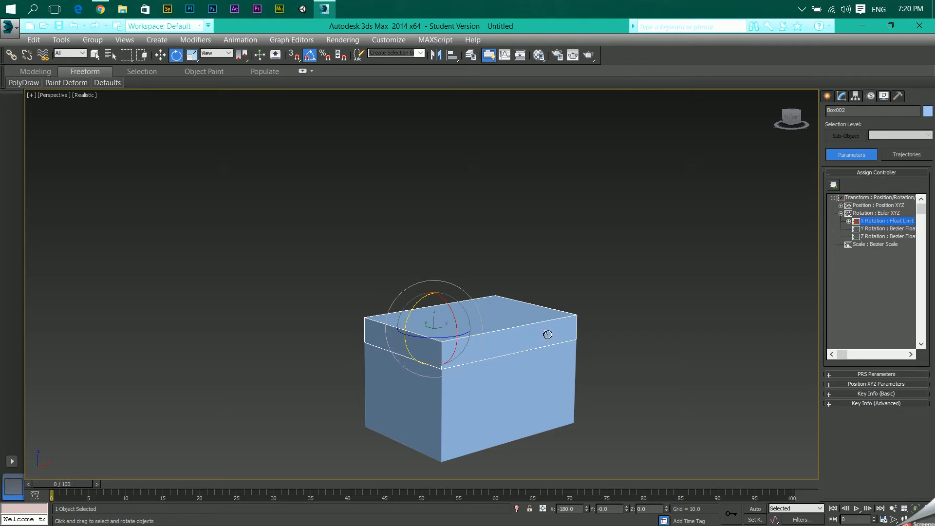
mouse_move(417, 305)
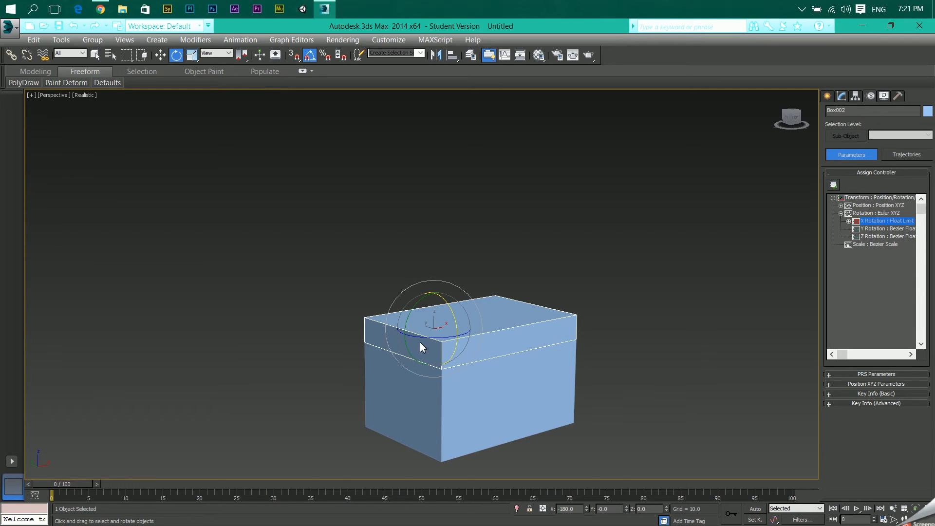
mouse_move(492, 279)
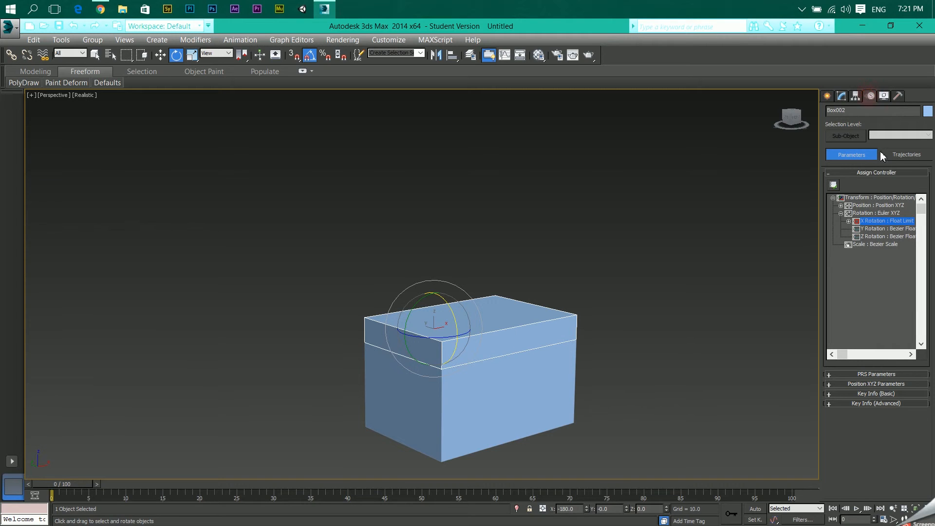
Show Box002's Link Info locks in the Hierarchy panel.
left_click(883, 96)
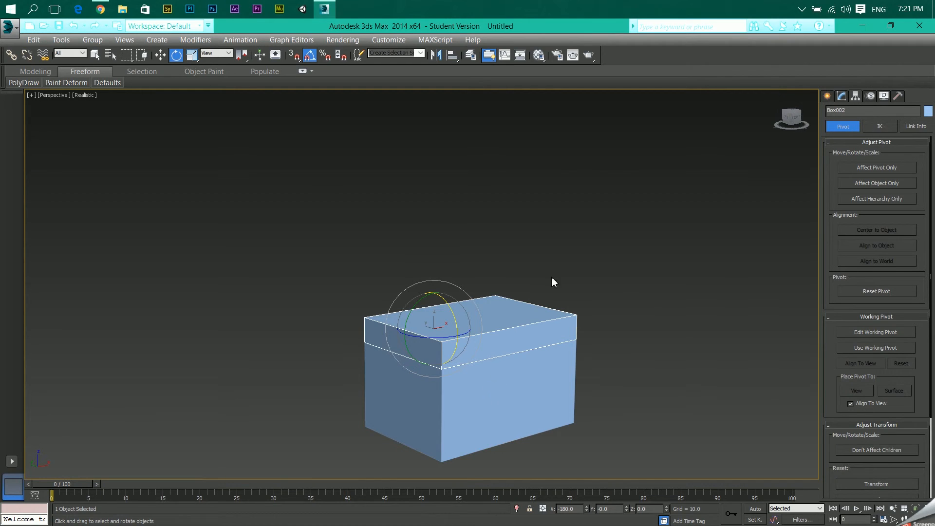
left_click(915, 126)
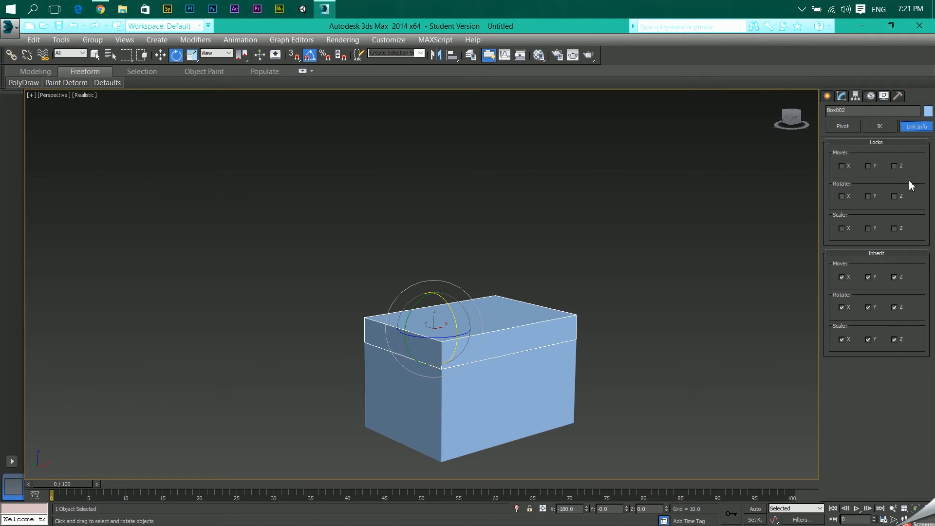
mouse_move(480, 320)
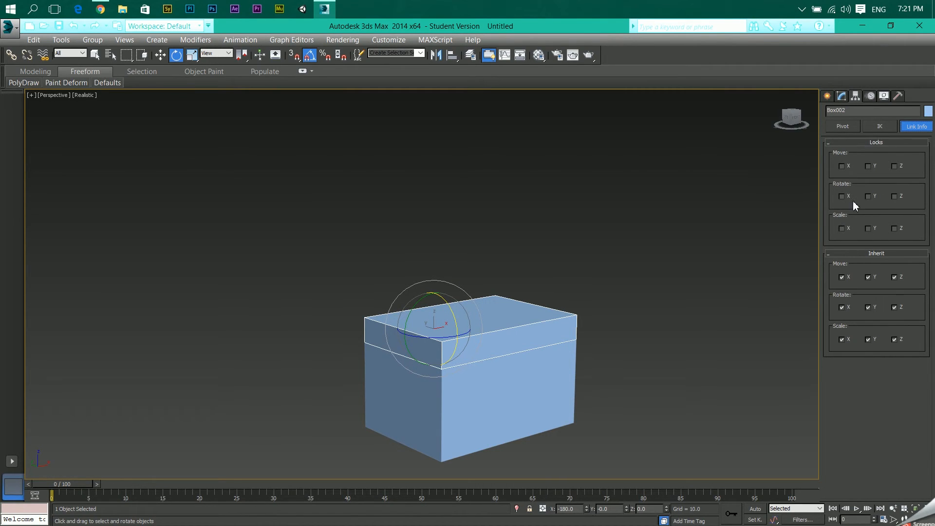
mouse_move(845, 188)
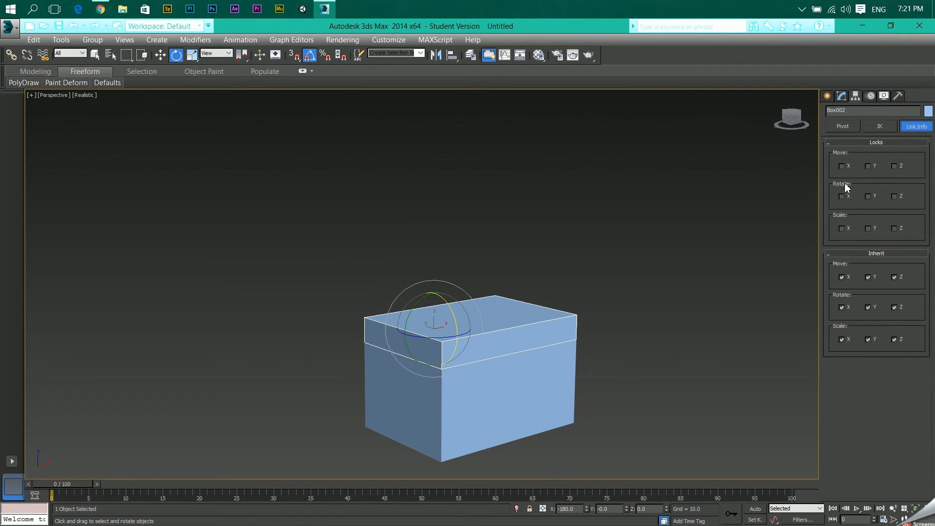
Enable every Move, Rotate and Scale lock except Rotate X.
left_click(868, 165)
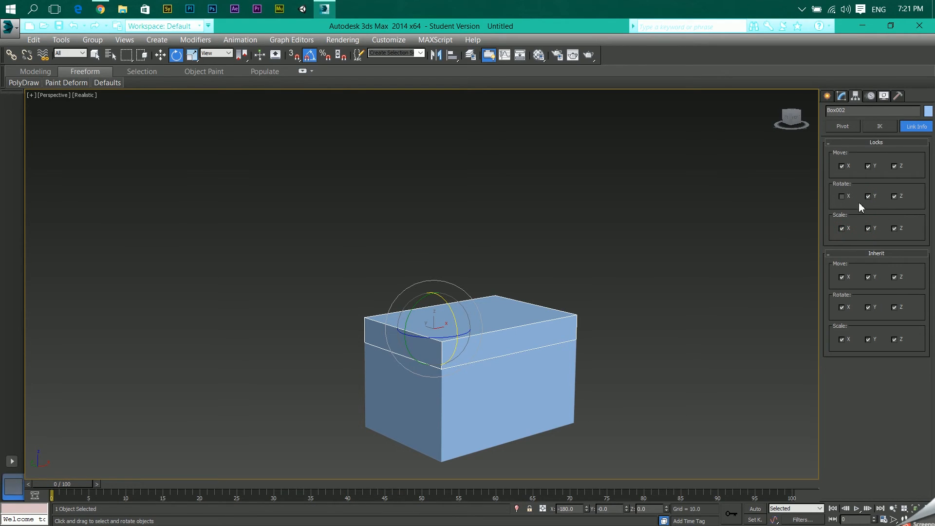
mouse_move(793, 165)
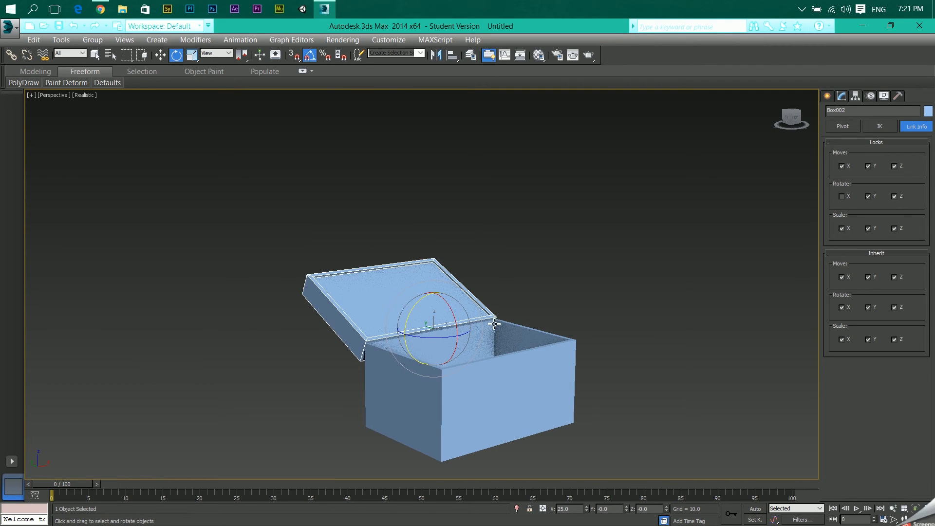
Try dragging the opened lid with Select and Move to confirm it stays put.
left_click(160, 55)
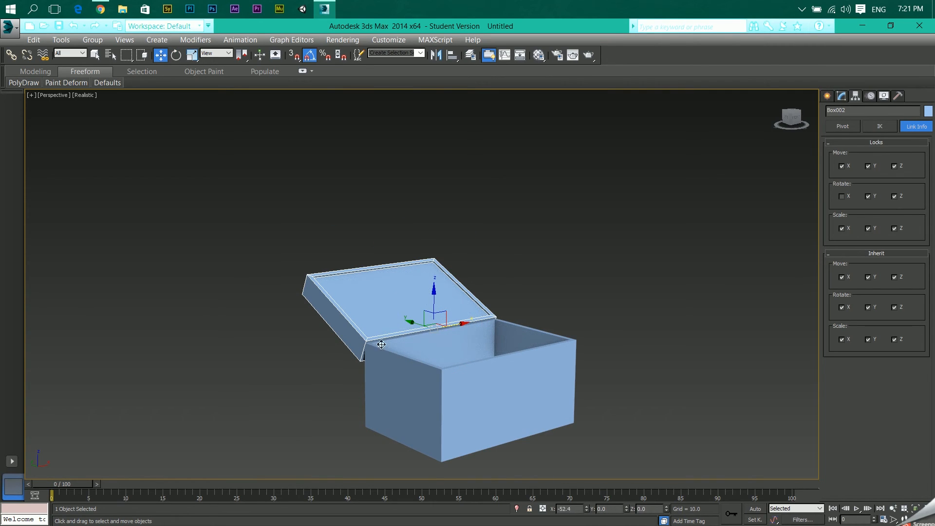
left_click_drag(382, 345, 419, 329)
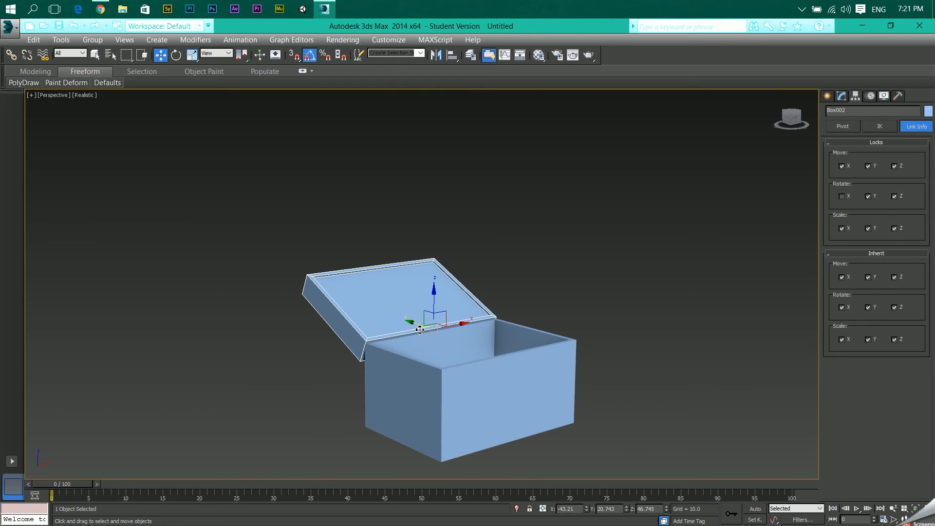
mouse_move(448, 343)
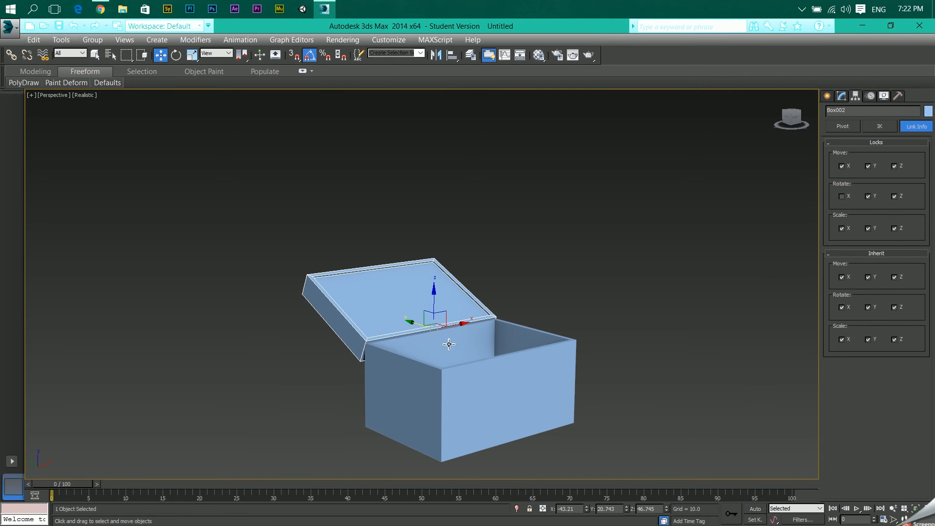
mouse_move(682, 258)
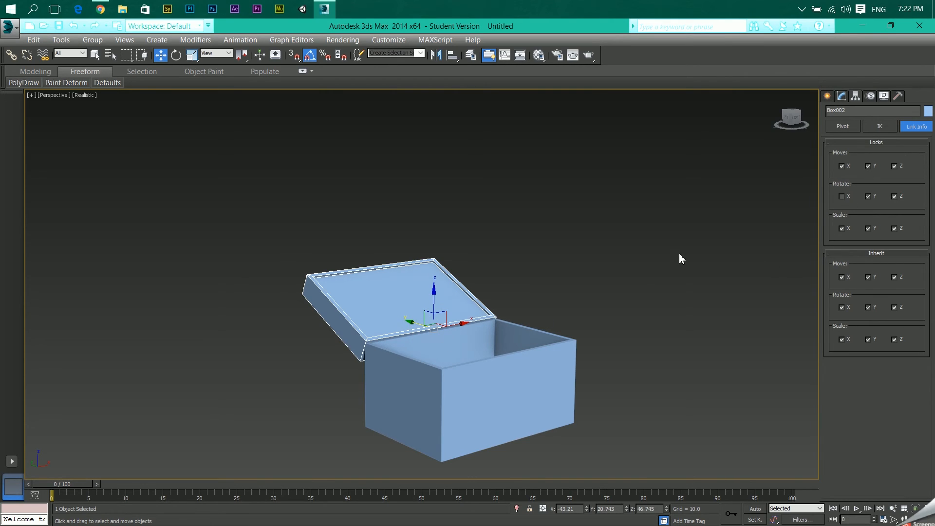
mouse_move(339, 282)
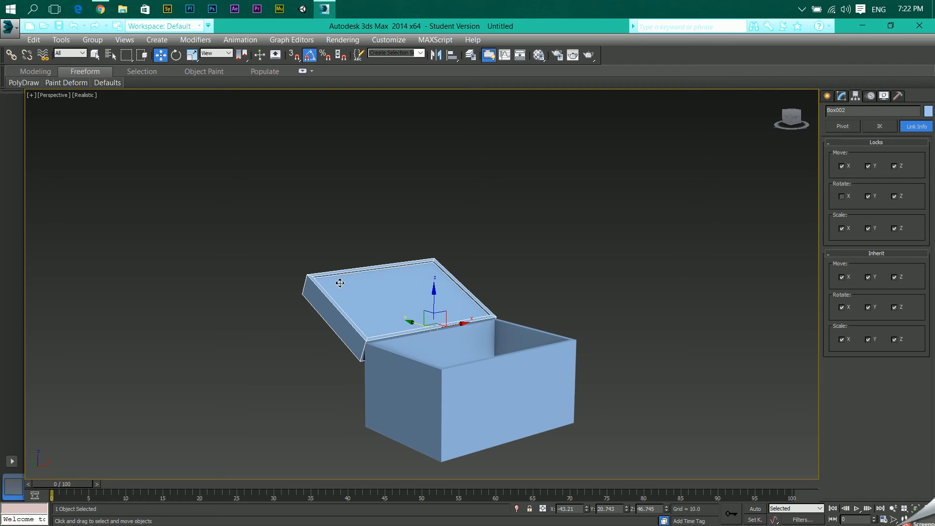
mouse_move(364, 283)
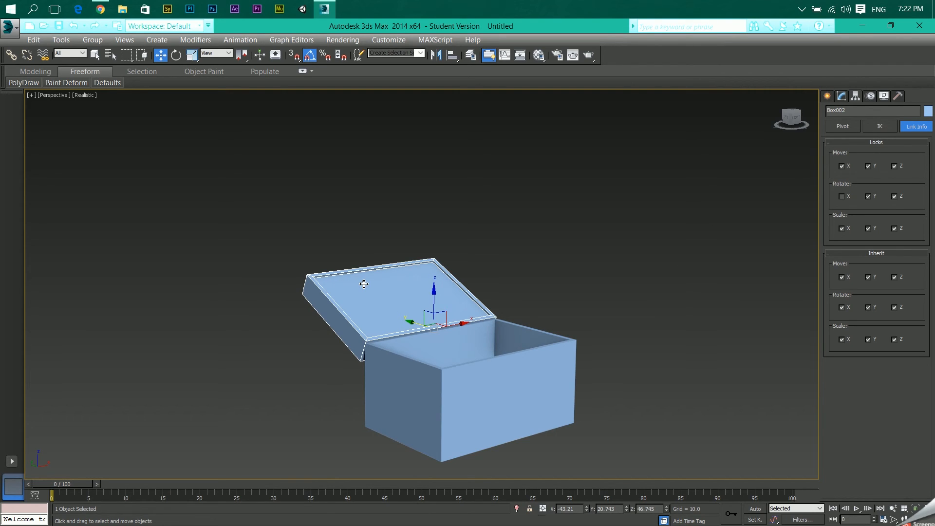